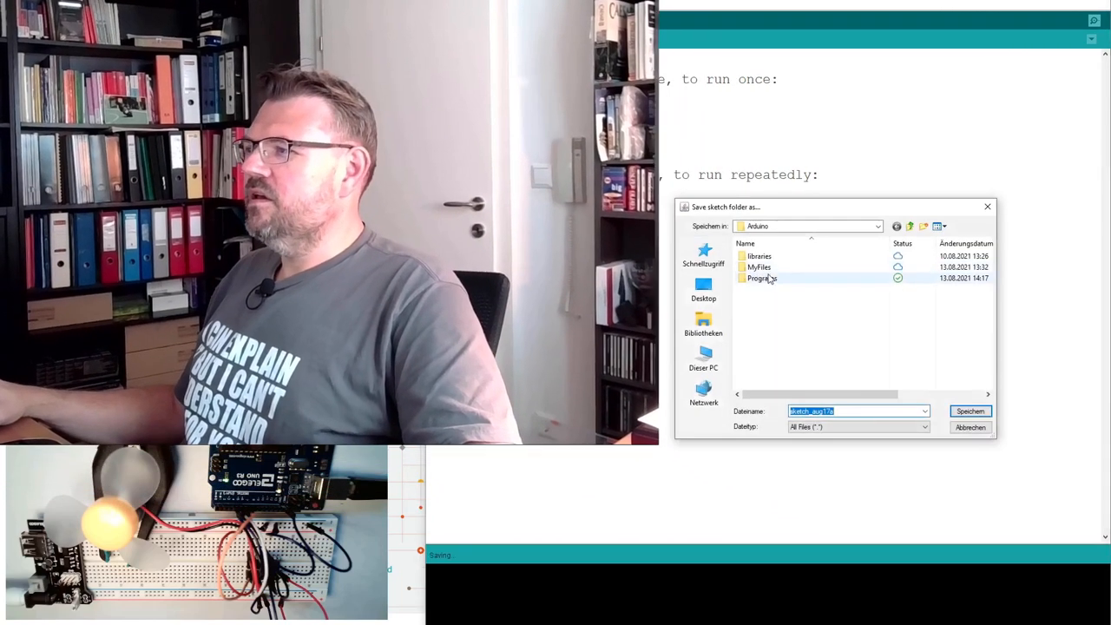
- Save the sketch into the Programs folder under the name '3AH'
double_click(760, 278)
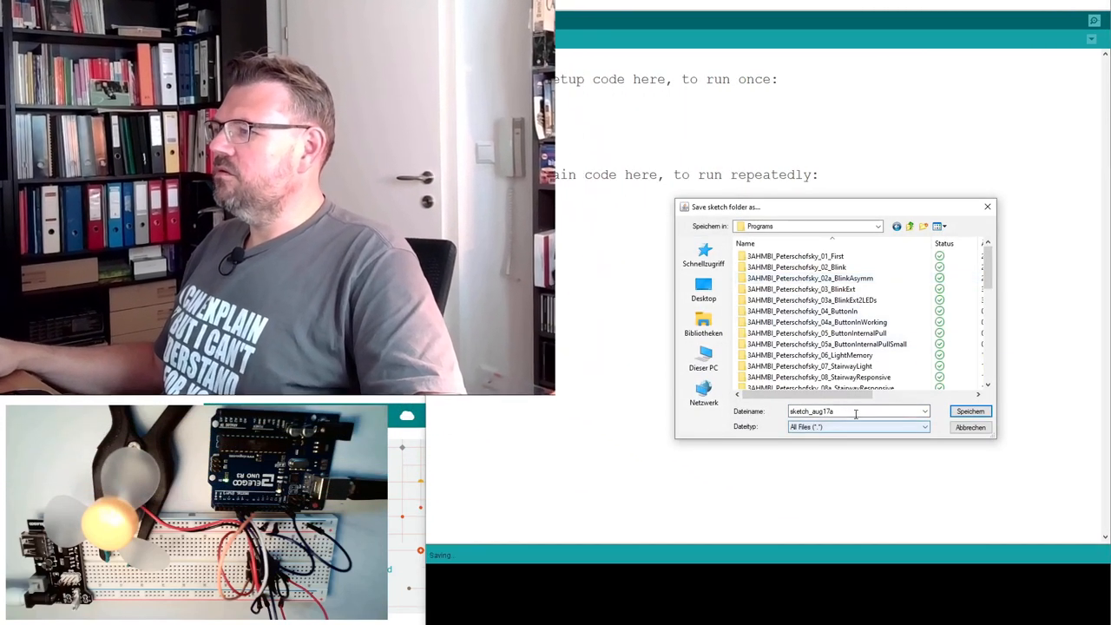
text(3AHMBI_Peterschofsky_24_L2S)
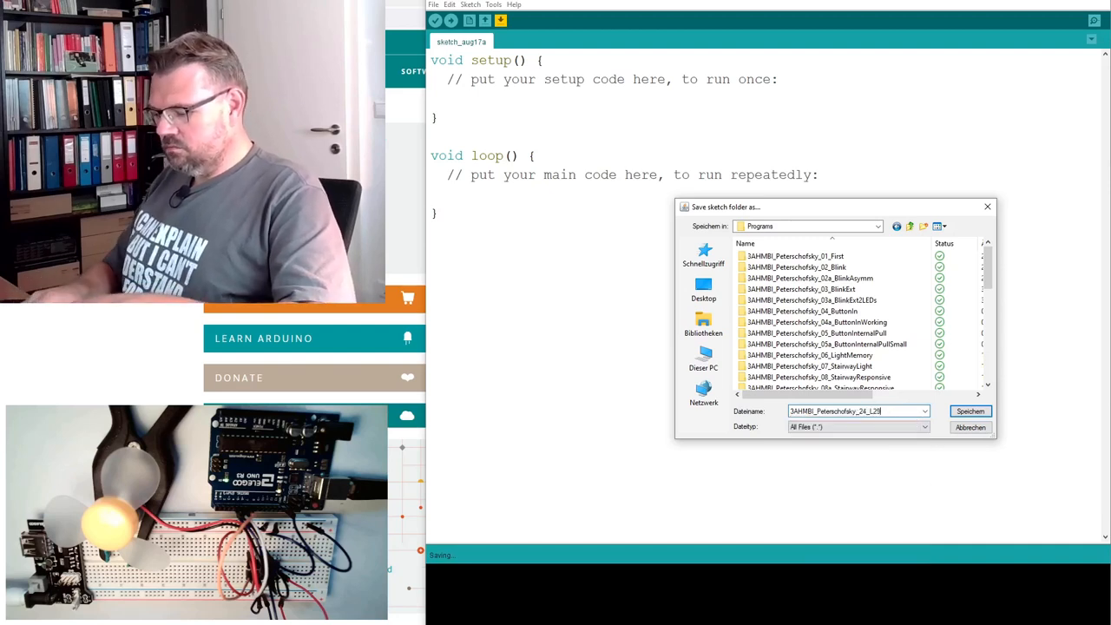
click(968, 410)
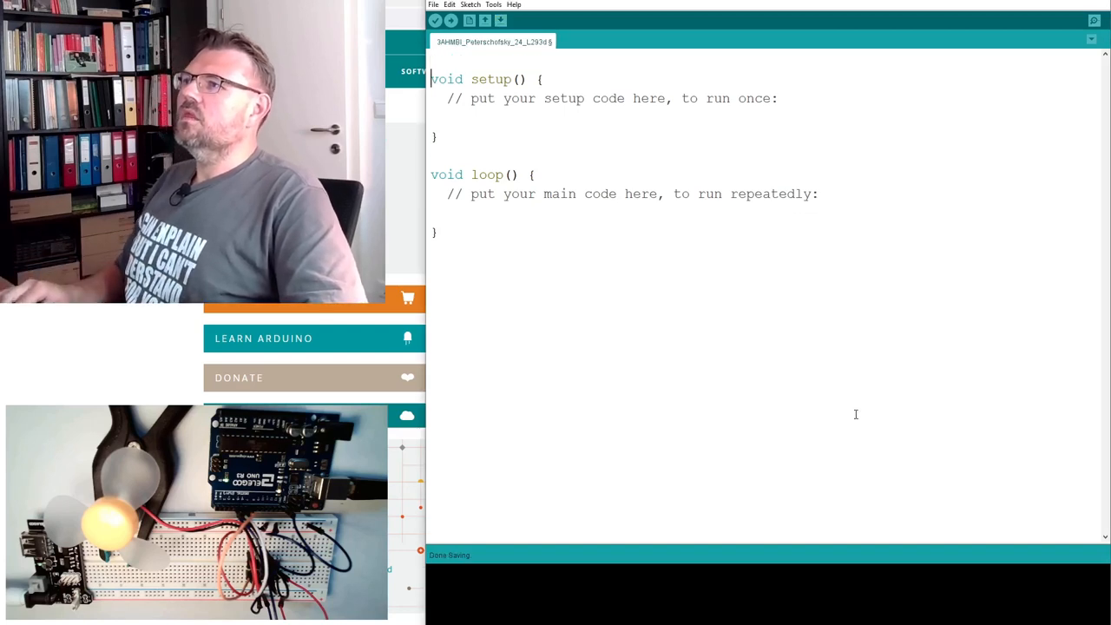
- Add '#define MOTOR_PIN 6' at the top of the sketch above setup
key(Enter)
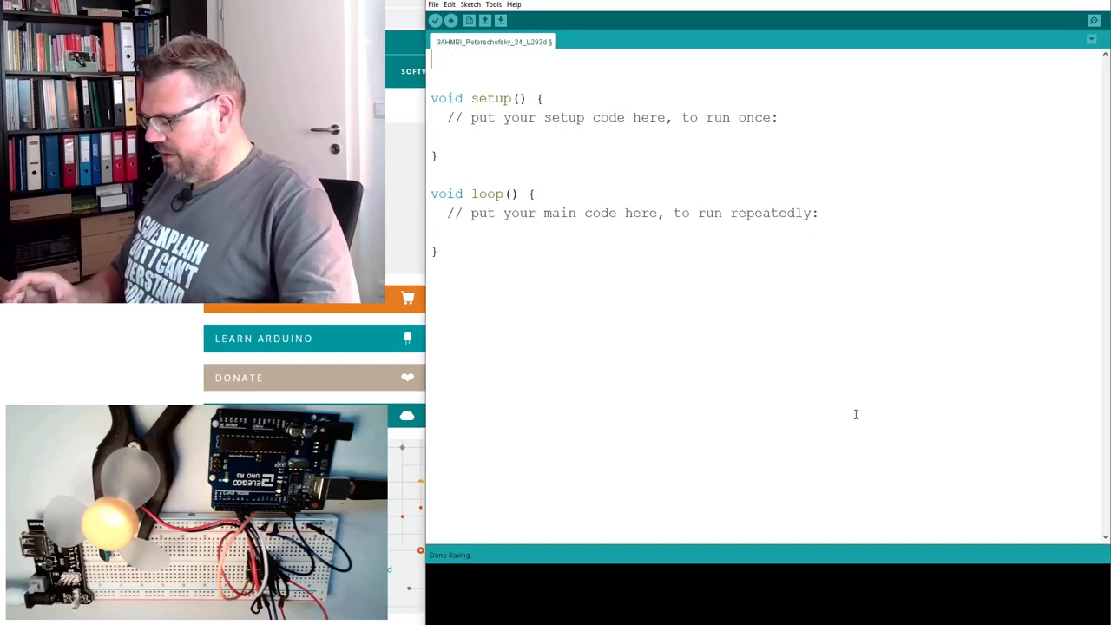
text(#define)
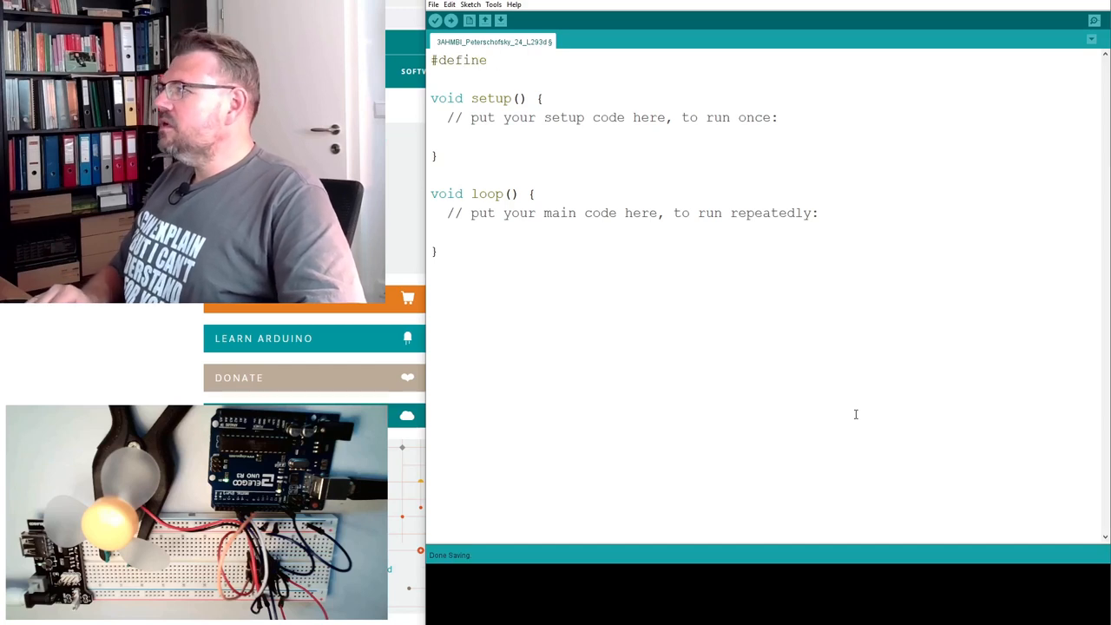
text(MOTOR_)
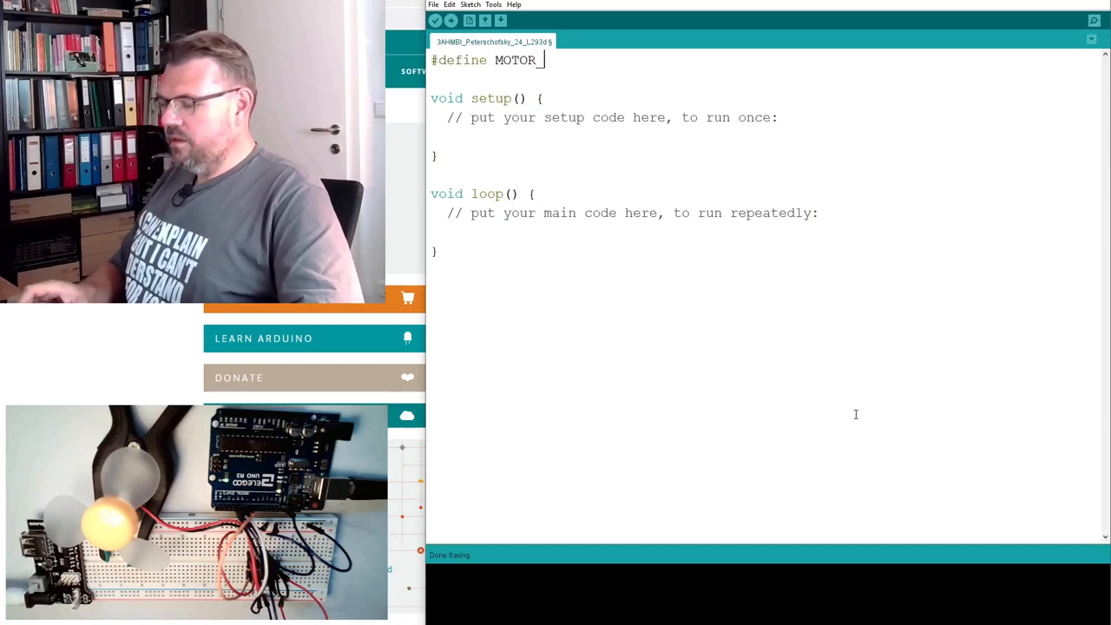
text(PIN)
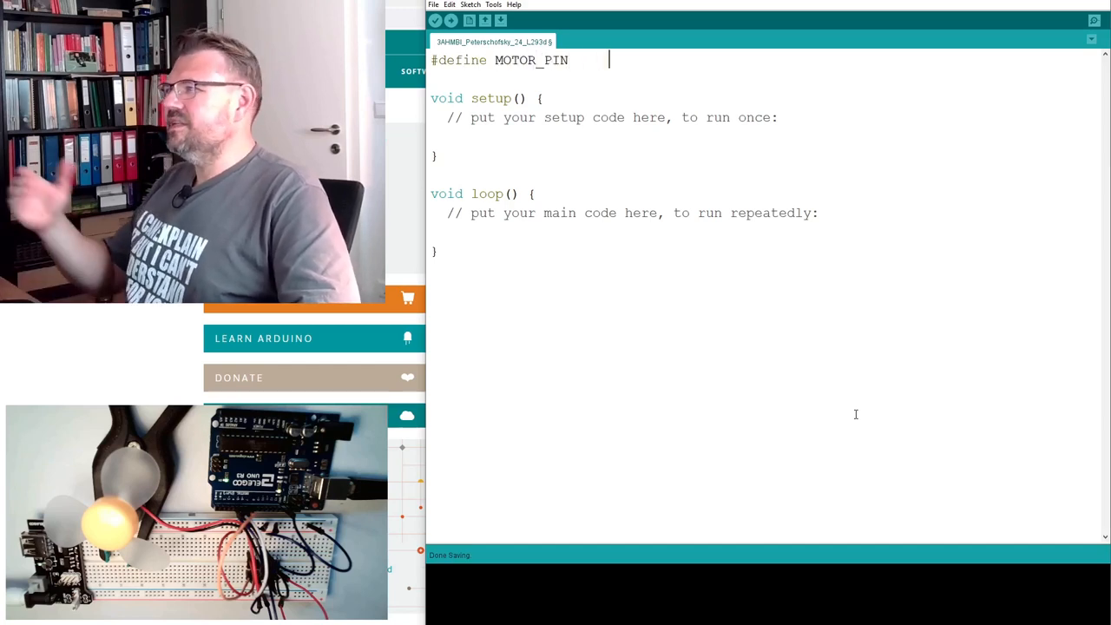
text(6)
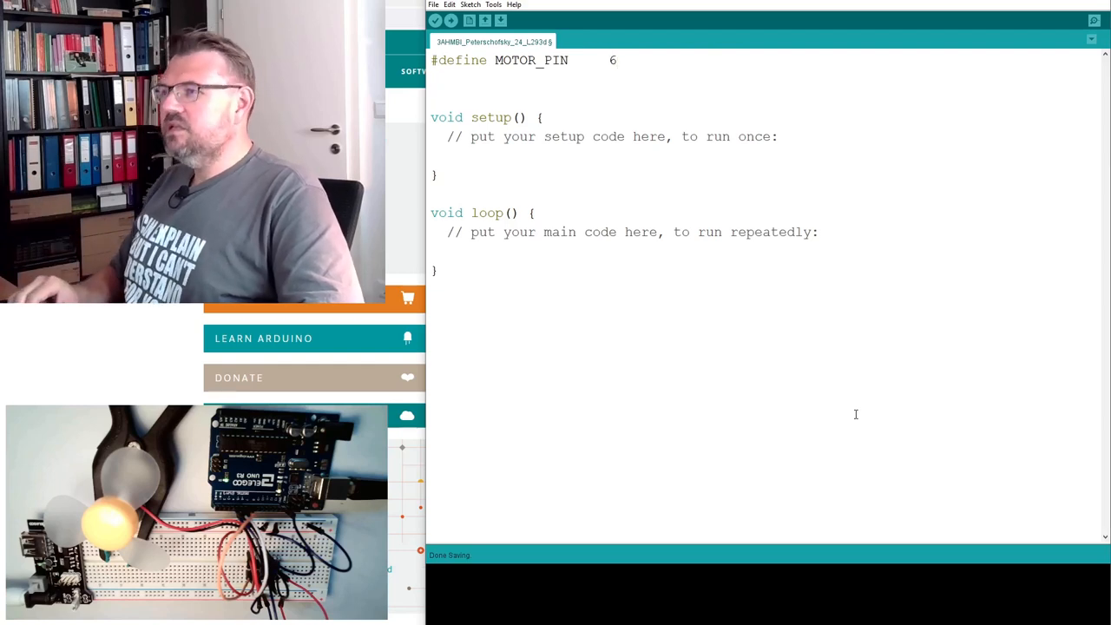
- Add '#define DIR01_PIN 5' and '#define DIR02_PIN 4' below it
text(#define)
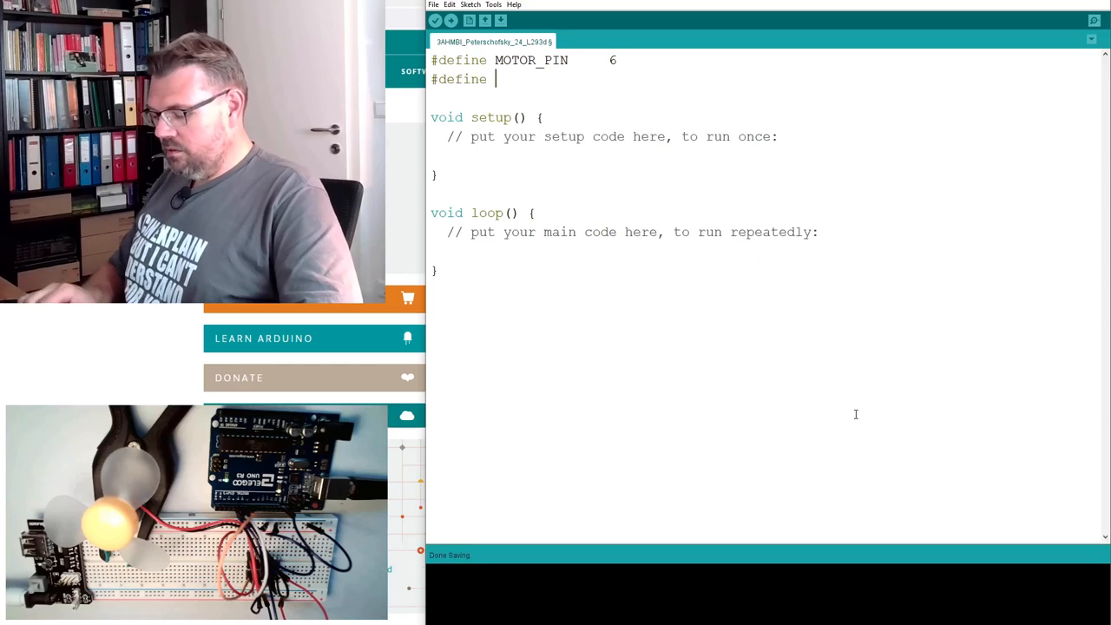
text(DIR01_P)
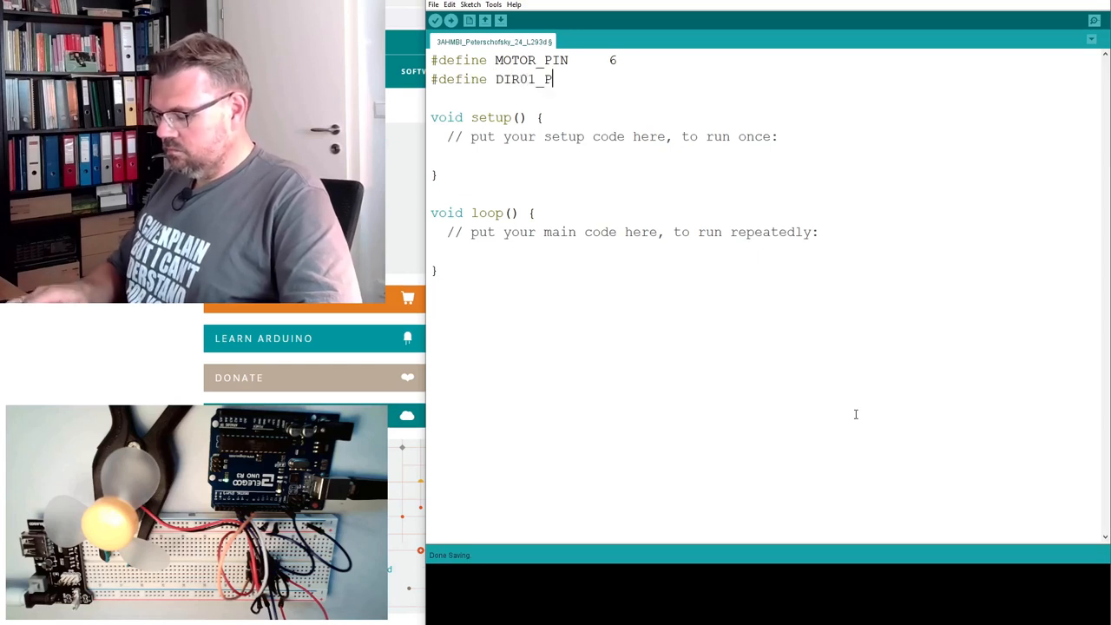
text(IN)
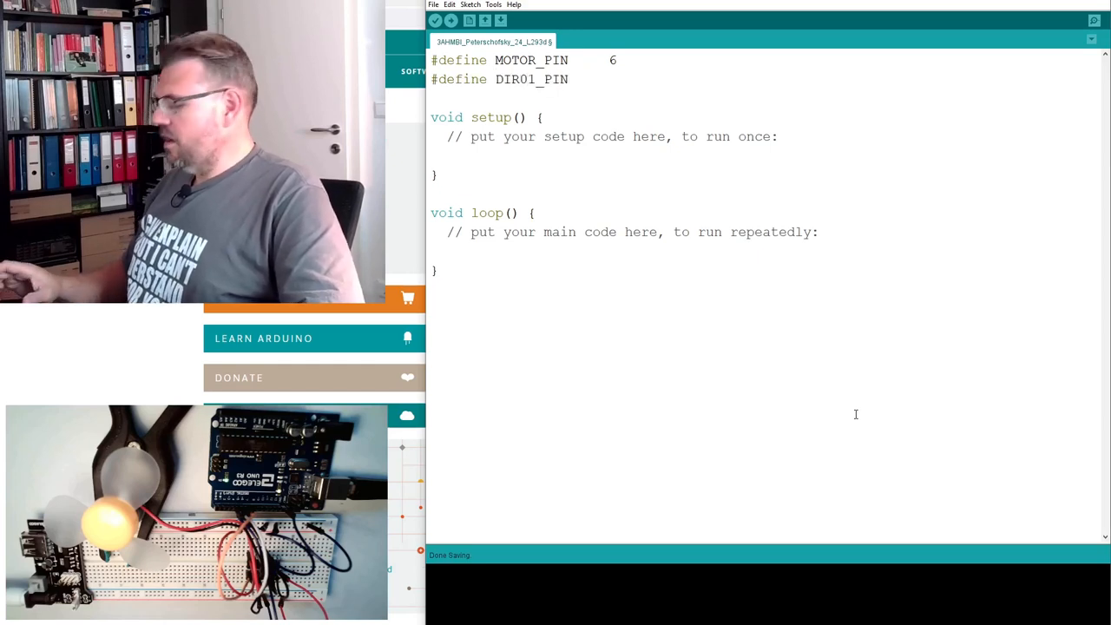
text(5)
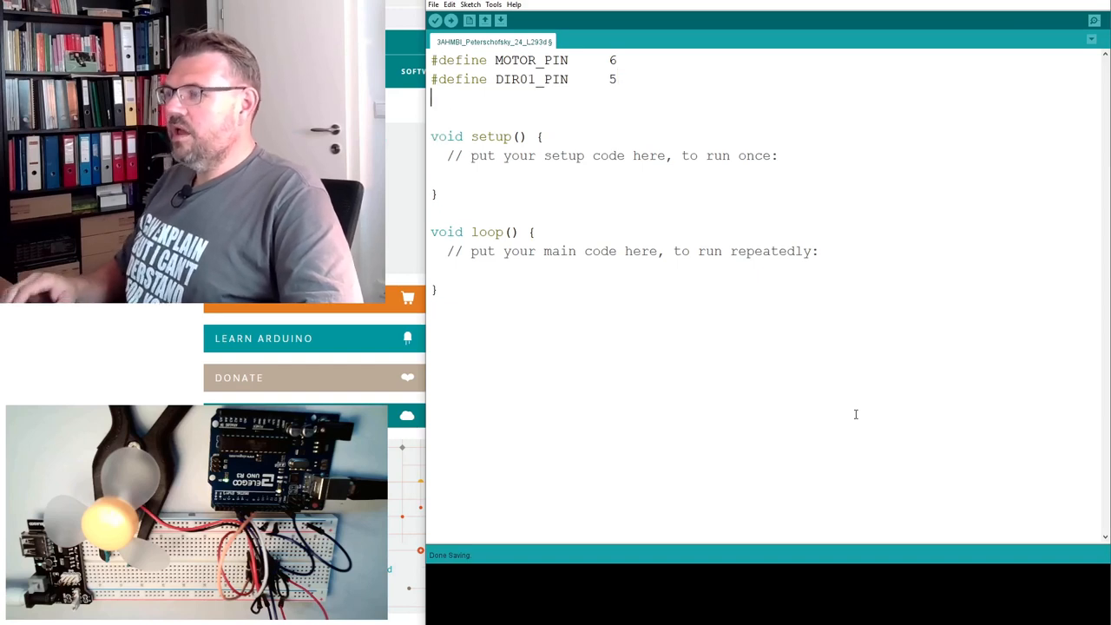
text(#define)
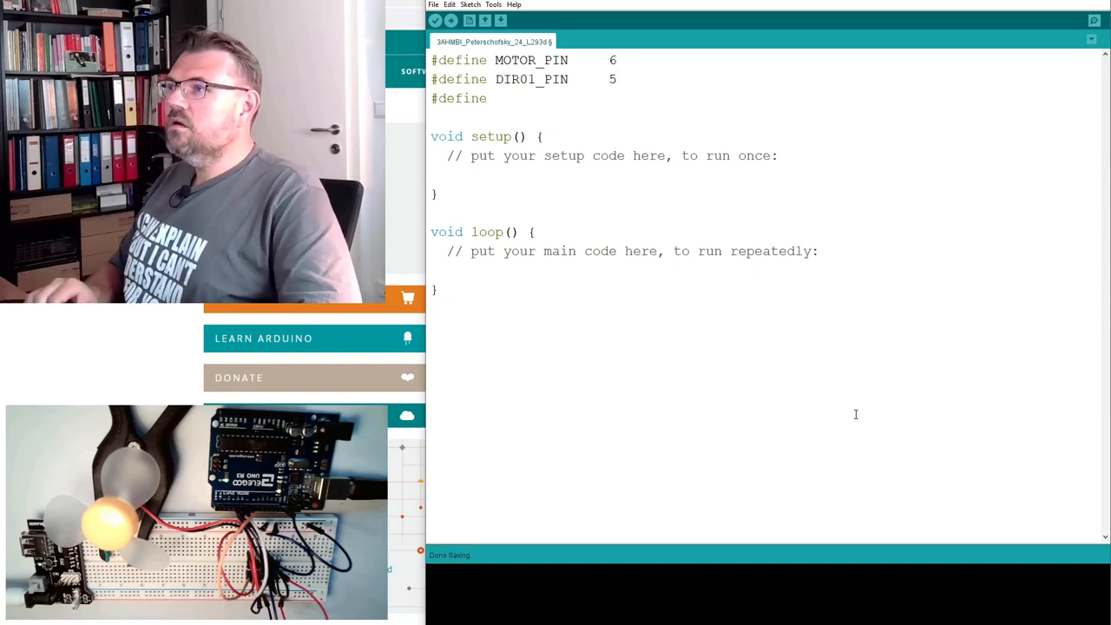
text(DIR02_PIN)
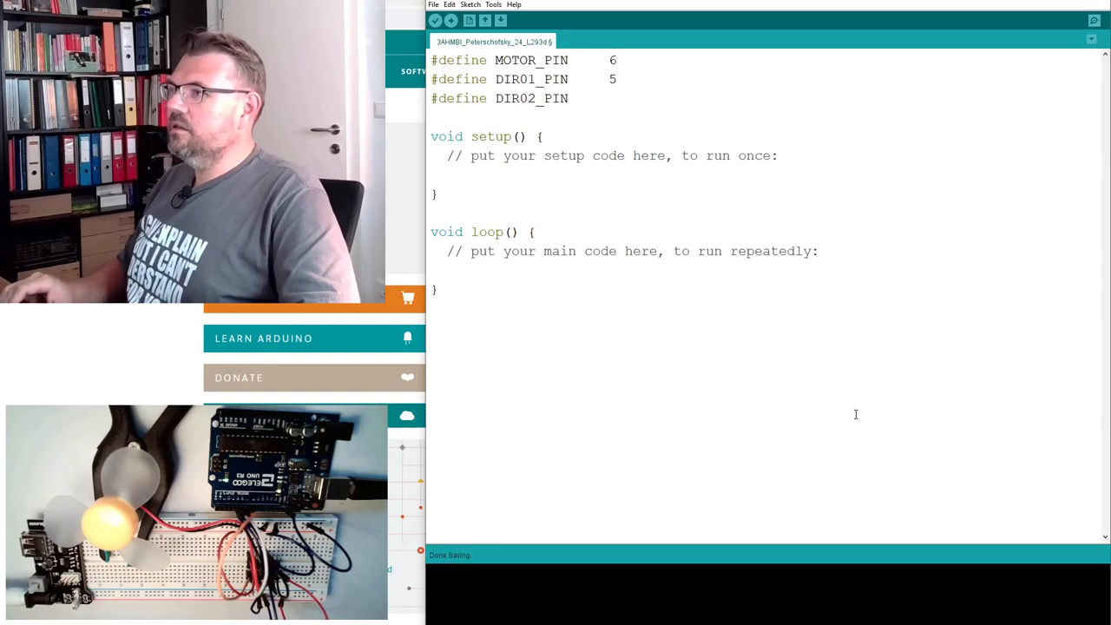
text(4)
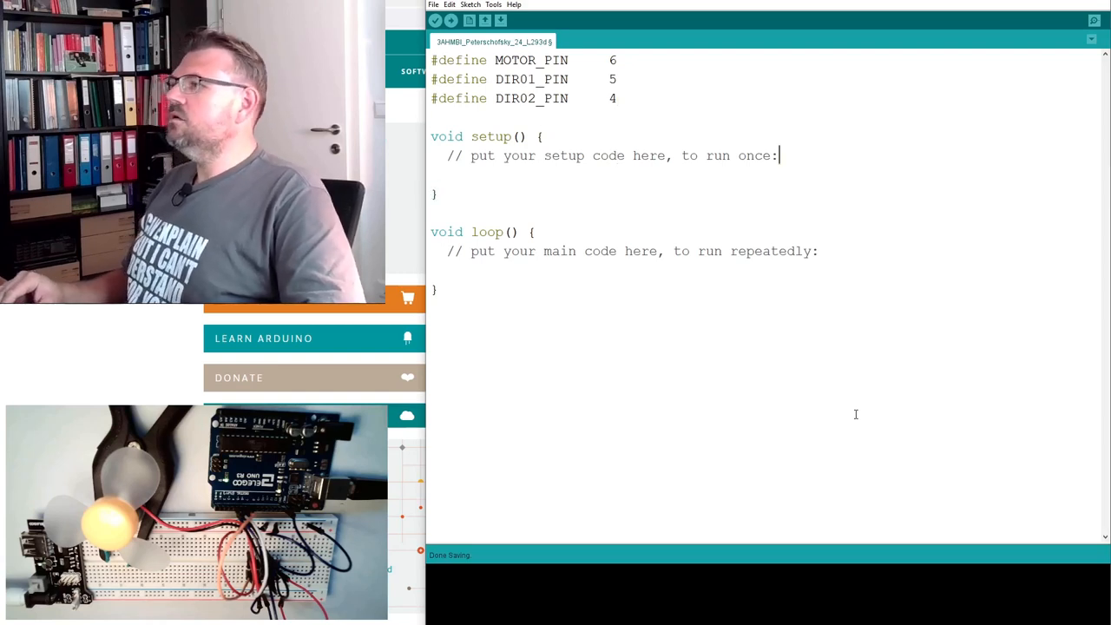
- Write pinMode(..., OUTPUT) lines in setup for DIR01_PIN, DIR02_PIN and MOTOR_PIN
text(pin)
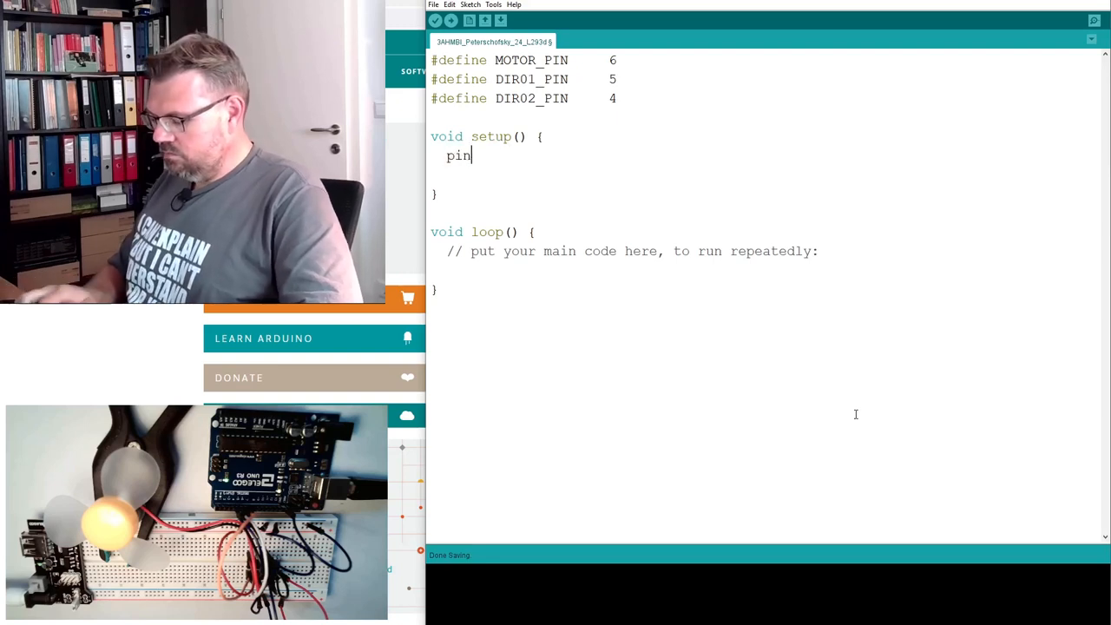
text(Mode()
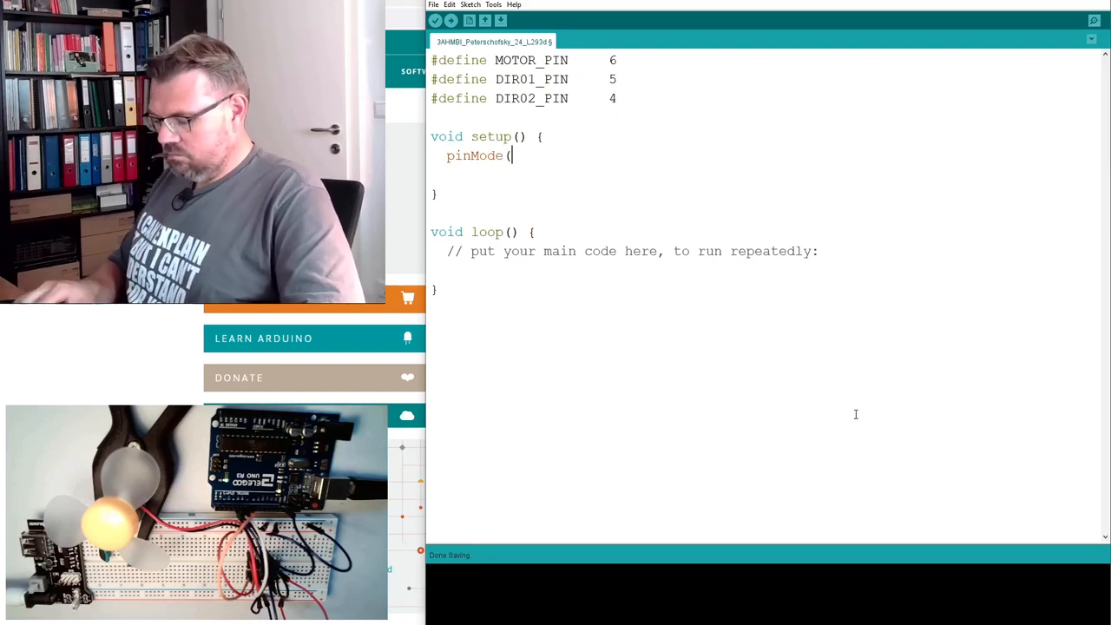
text(DO)
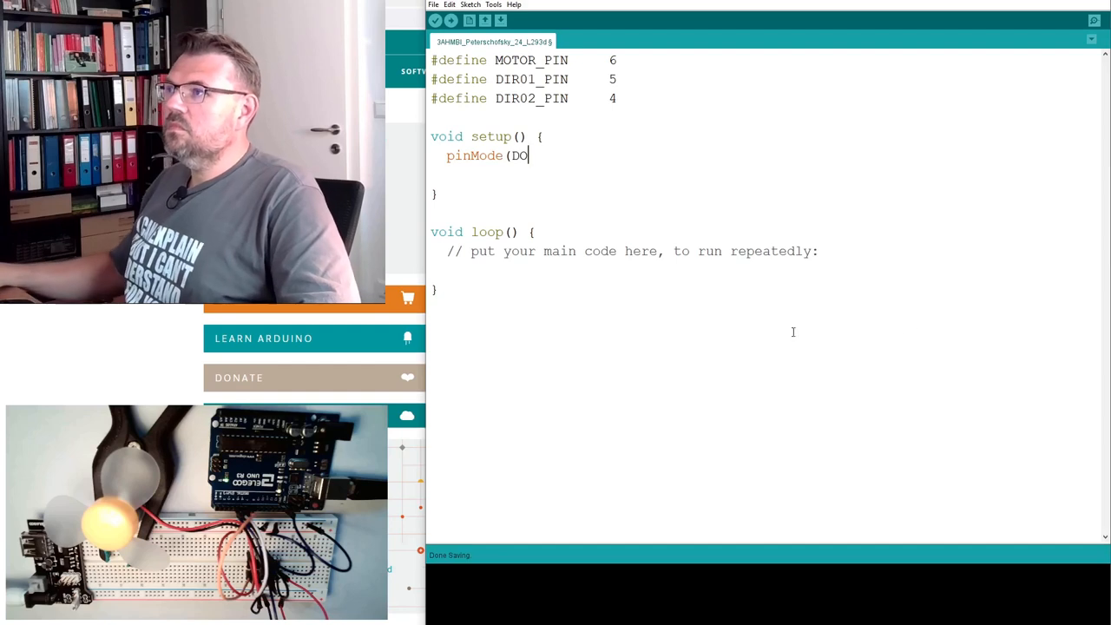
double_click(531, 80)
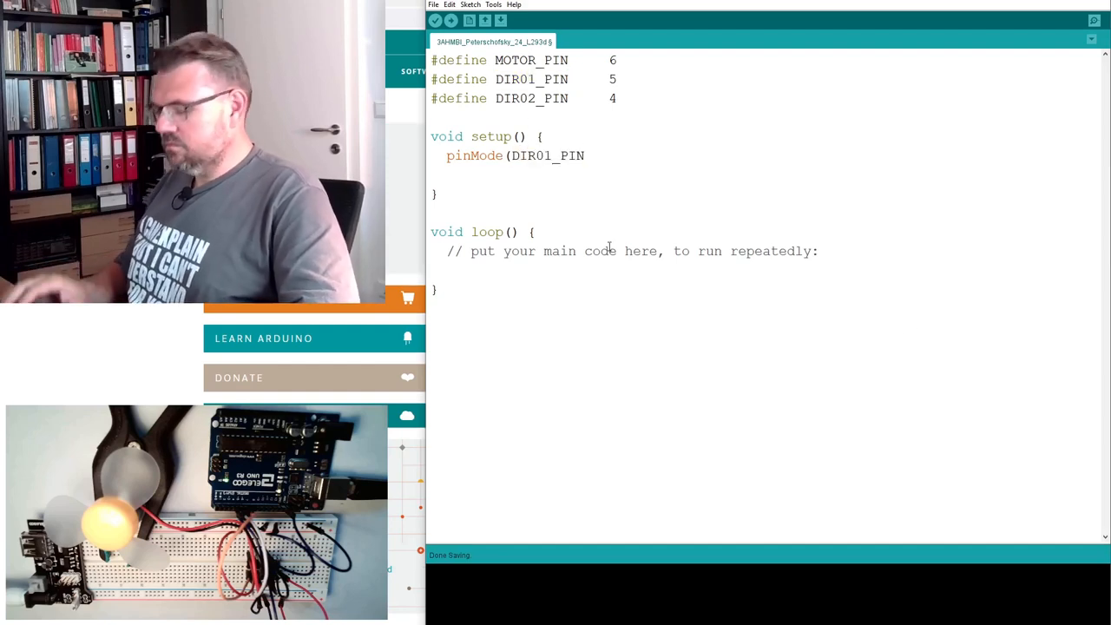
text(, OUTPUT);)
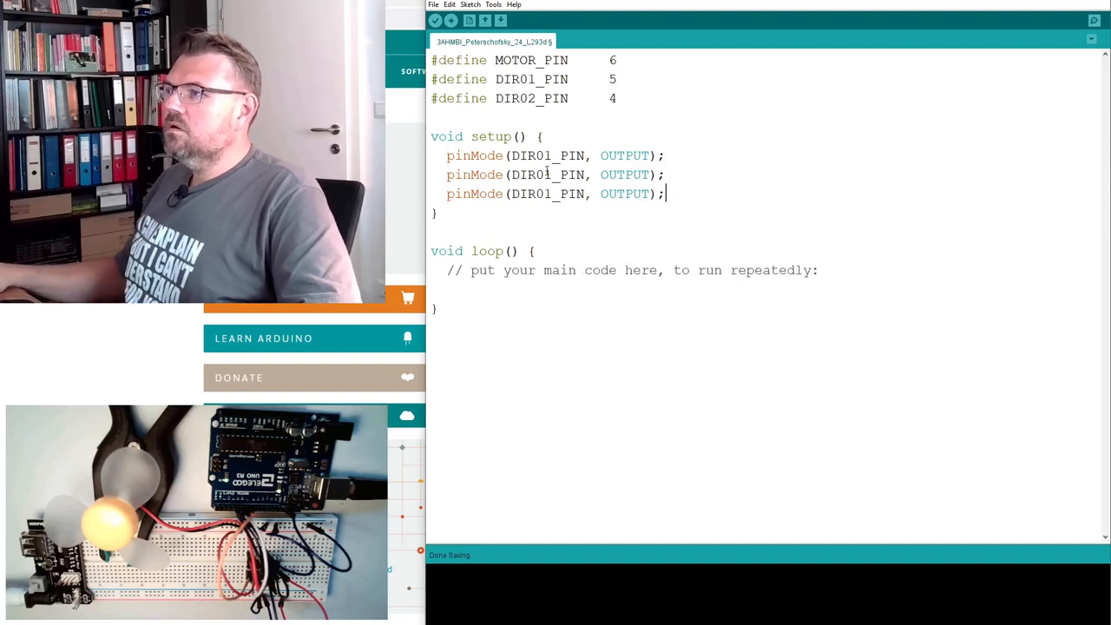
double_click(531, 98)
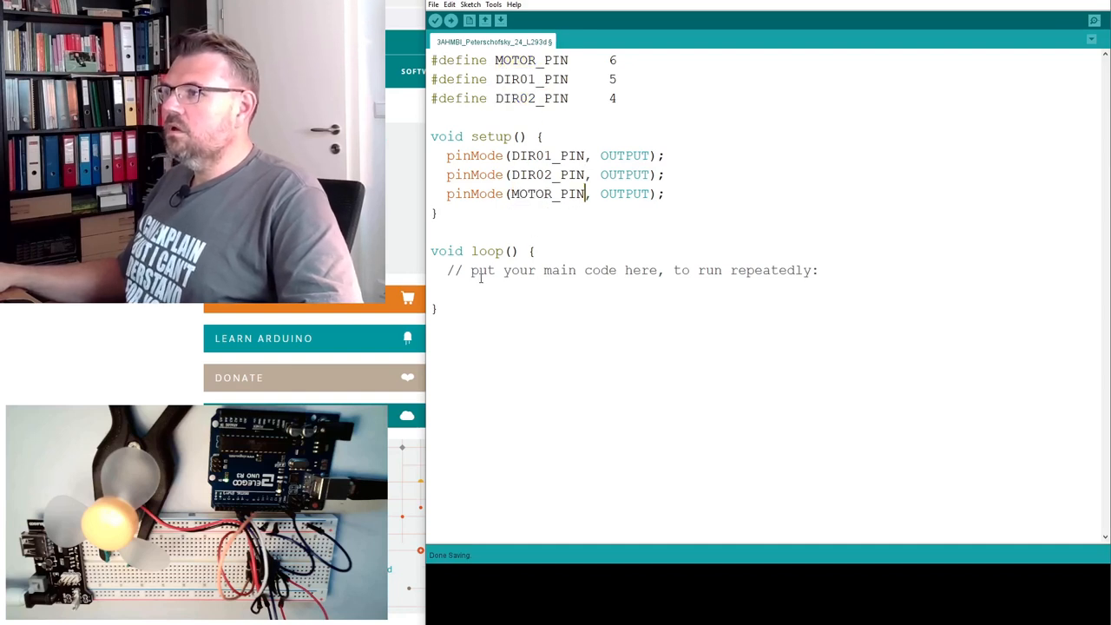
triple_click(632, 271)
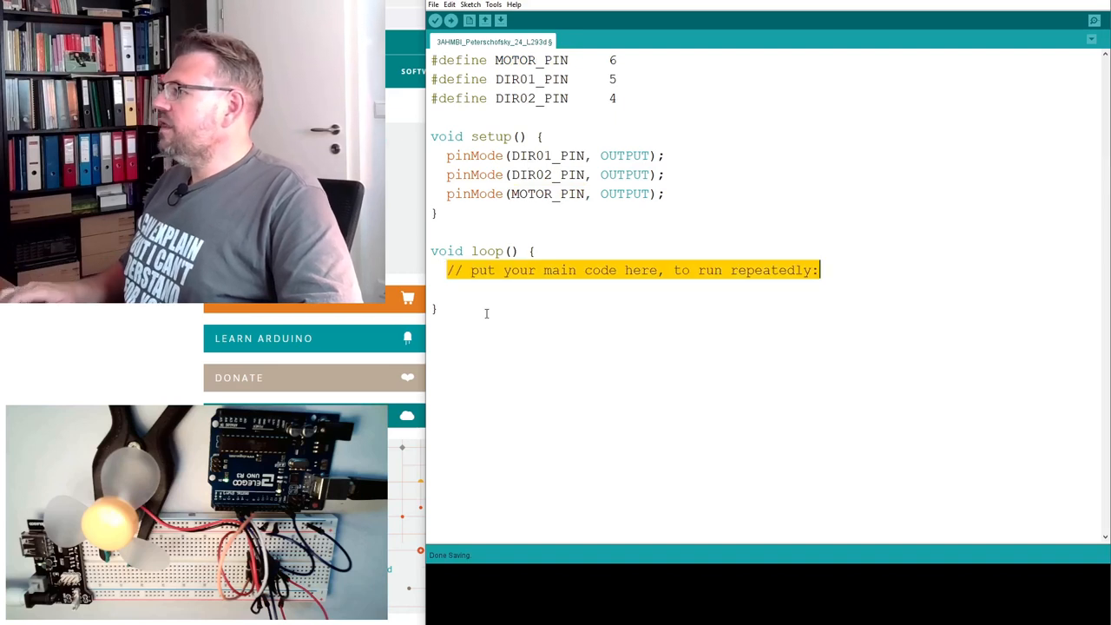
- Replace loop()'s comment with 'int i;' and start 'for (i= -'
key(Delete)
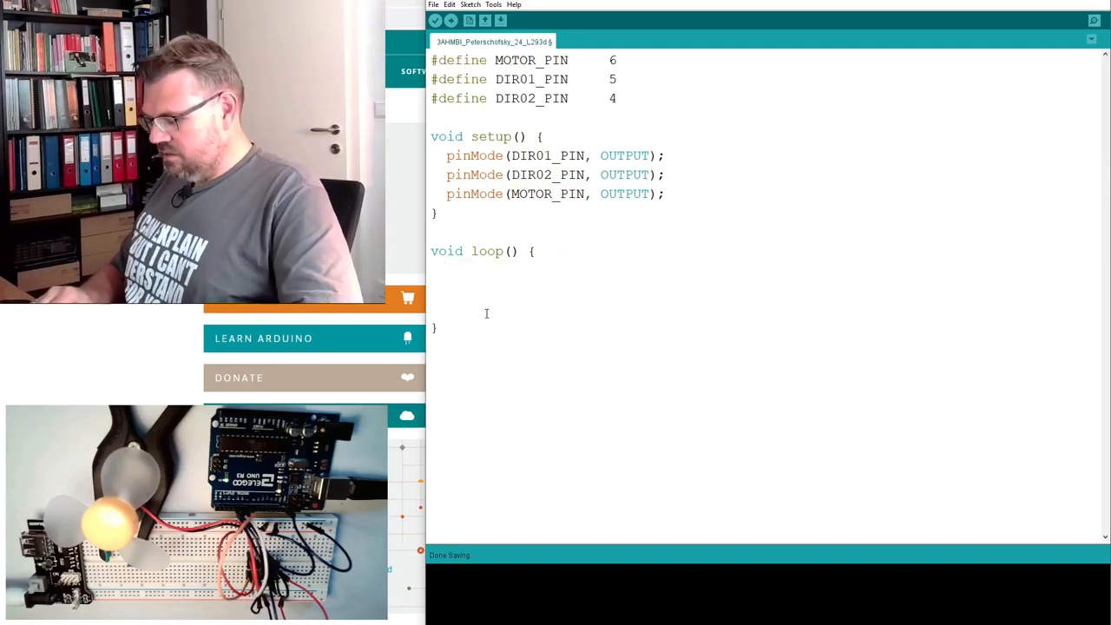
text(int i)
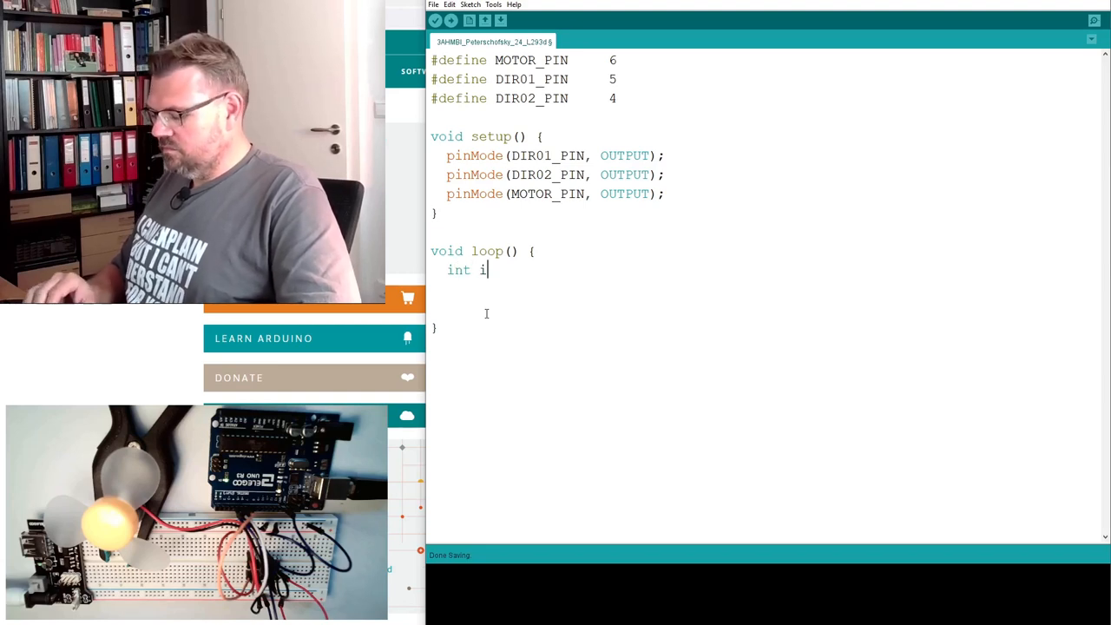
text(;)
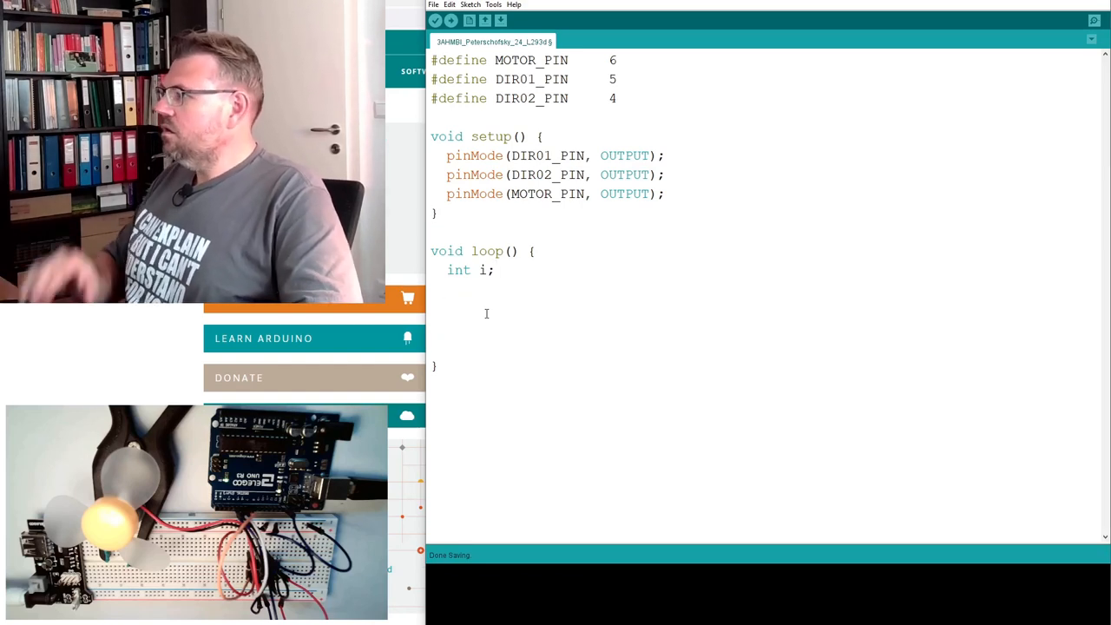
text(for (i)
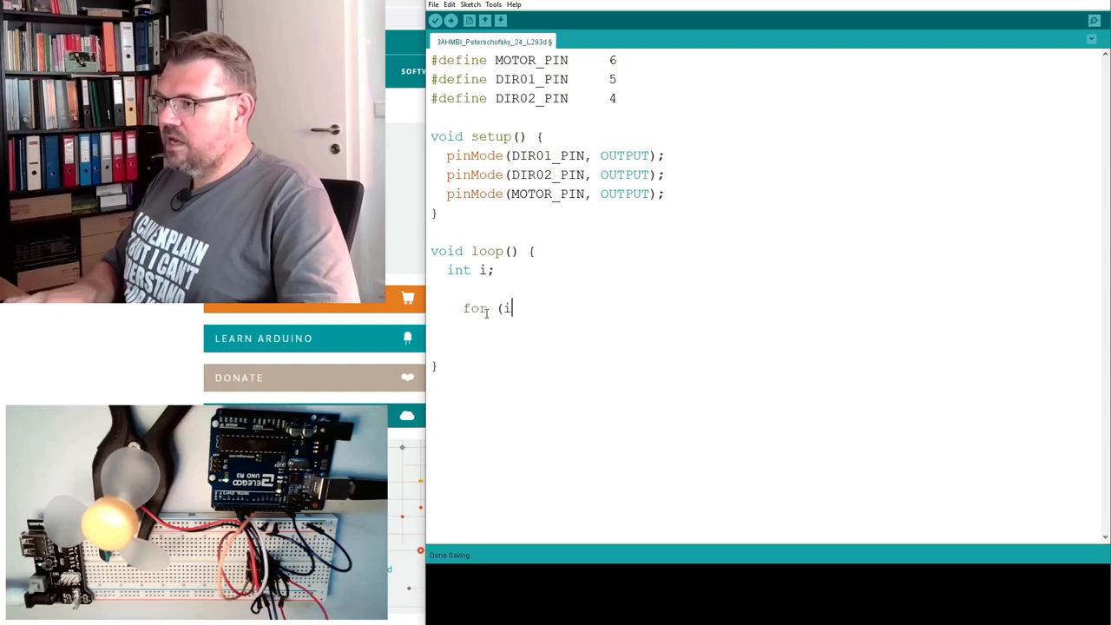
text(=)
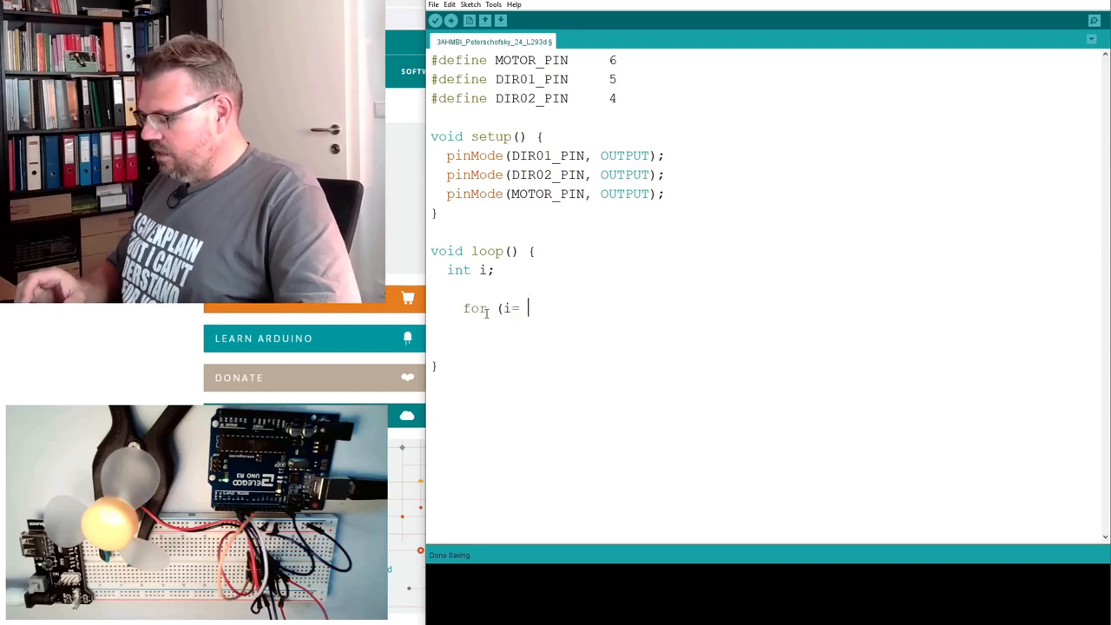
text(-)
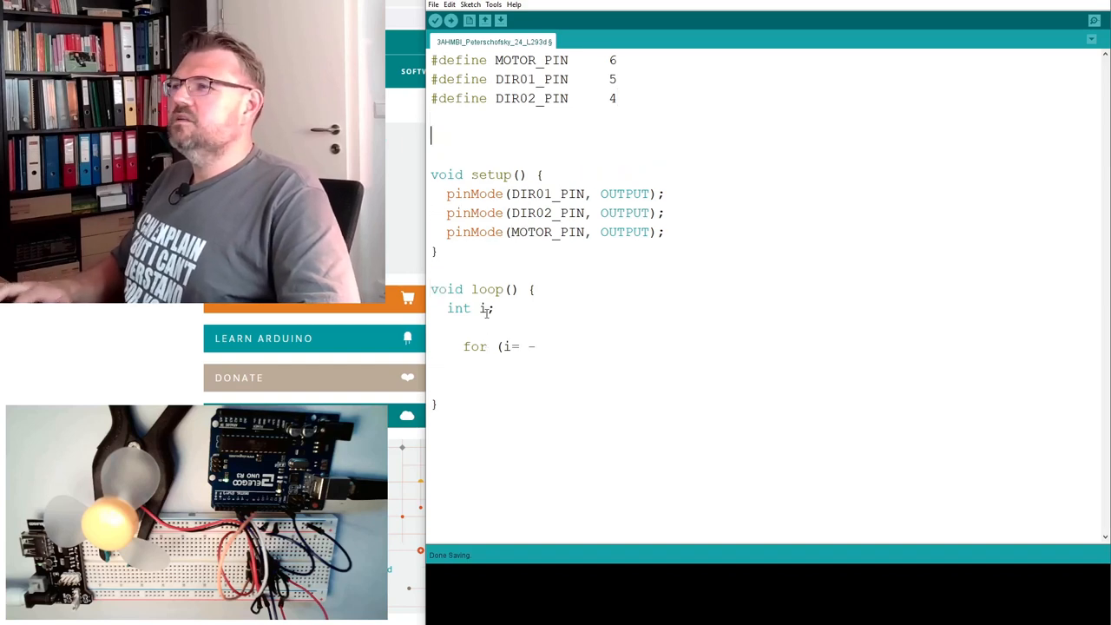
- Define MOTOR_STEPS as 6 below the pin defines
text(#defeine M)
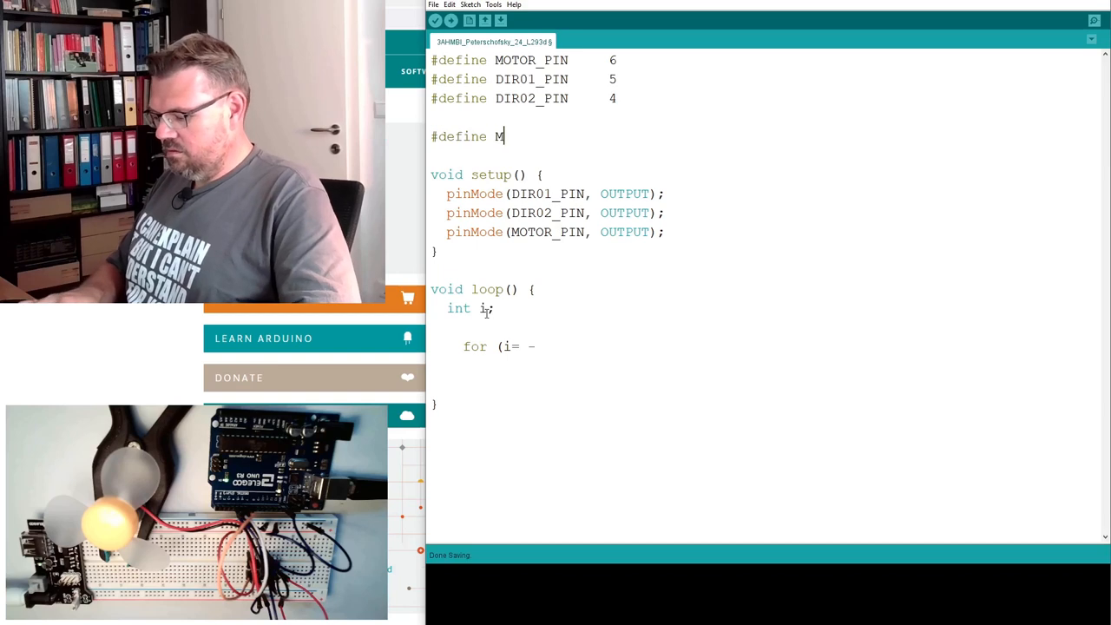
text(OTOR_STEPS)
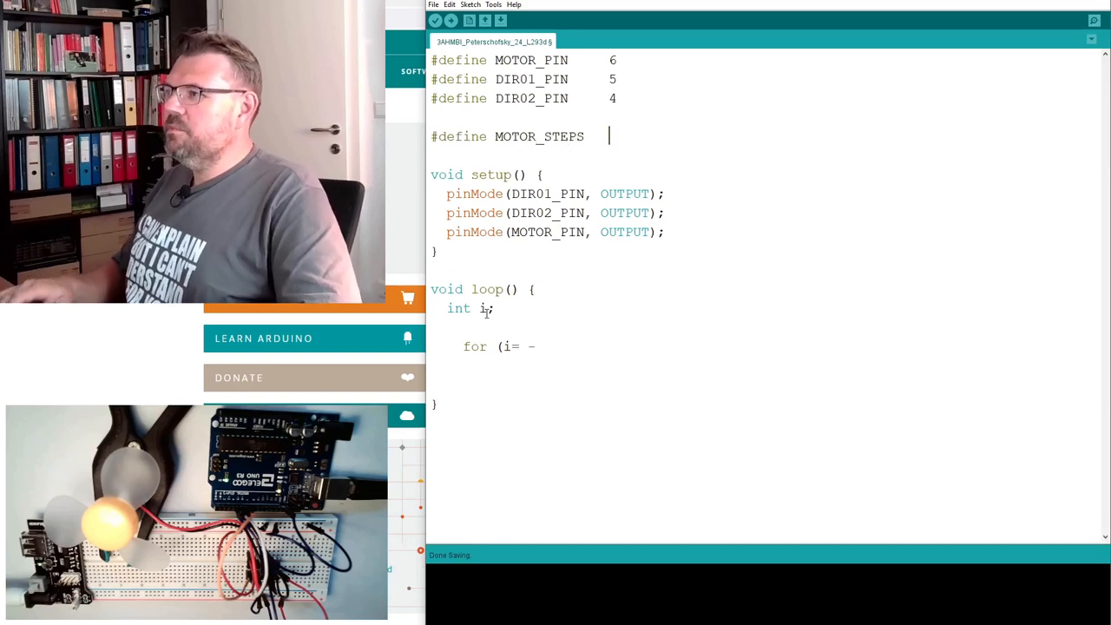
text(6)
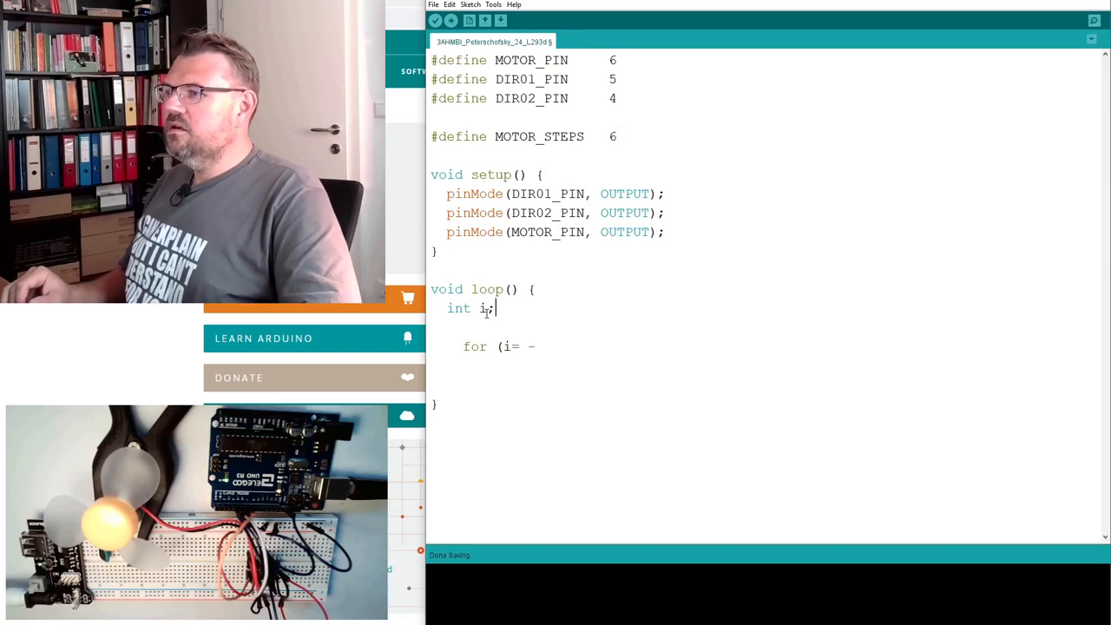
- Complete 'for (i= -MOTOR_STEPS; i<=MOTOR_STEPS; i++) {' with an empty body line
double_click(538, 135)
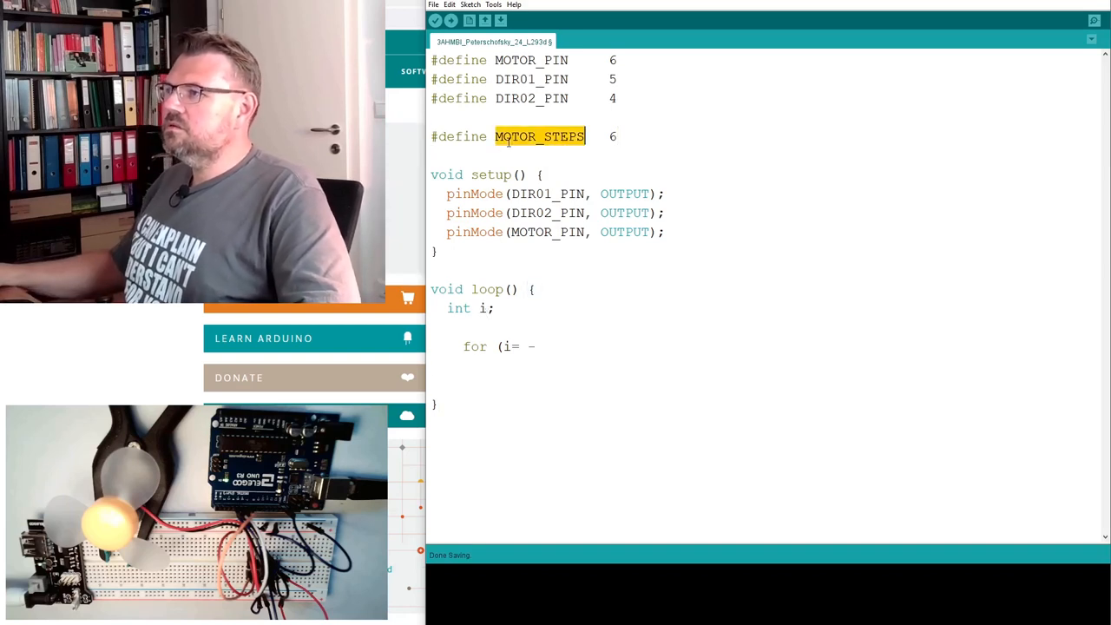
text(MOTOR_STEPS)
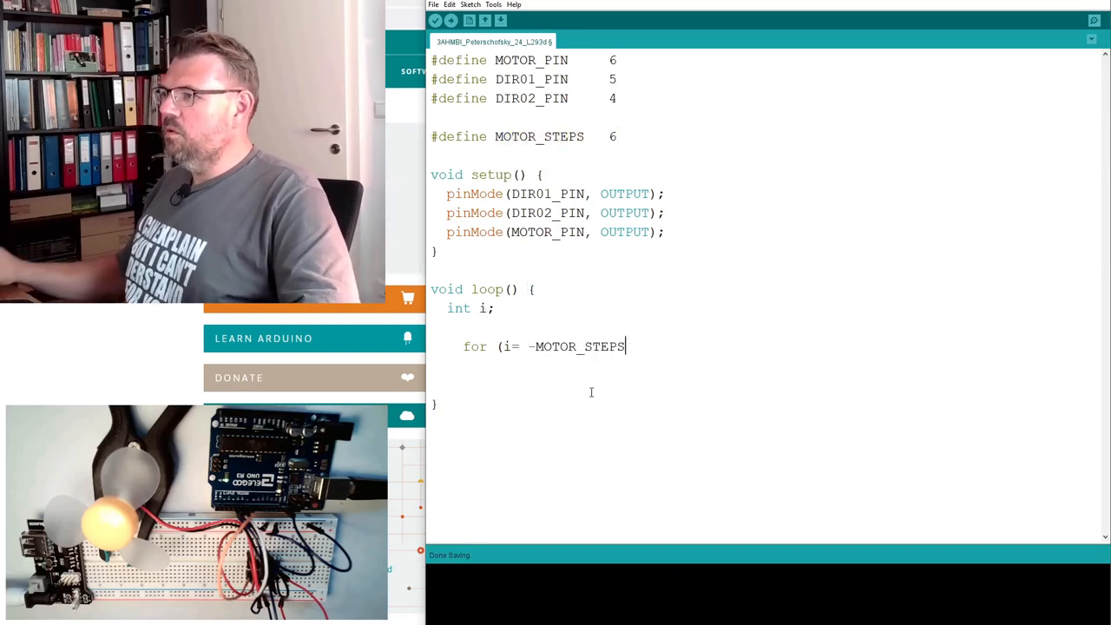
text(;)
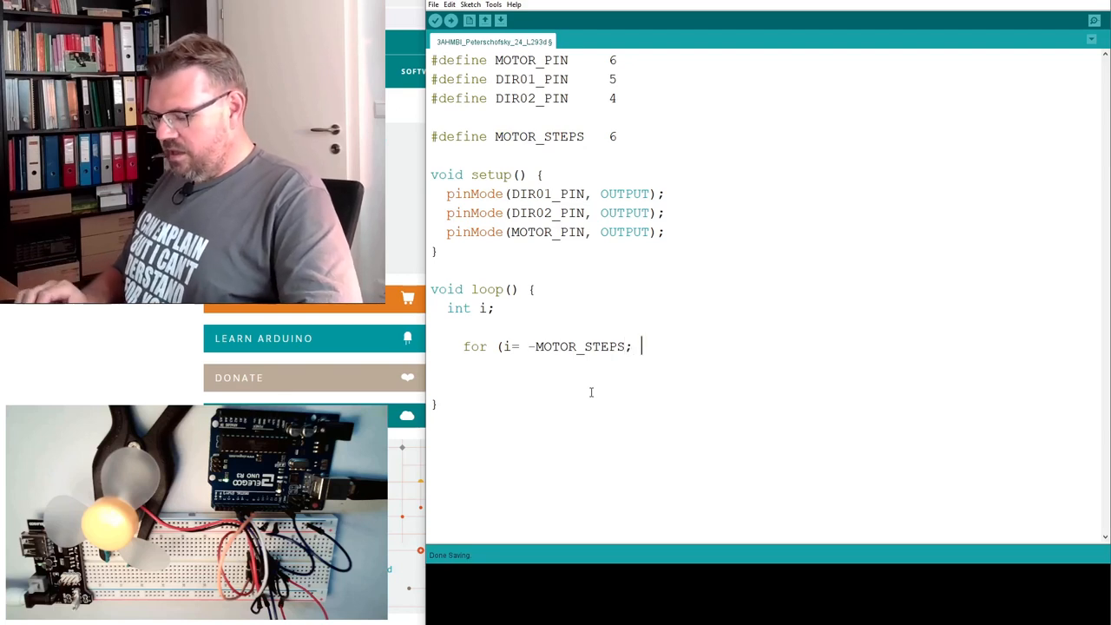
text(i)
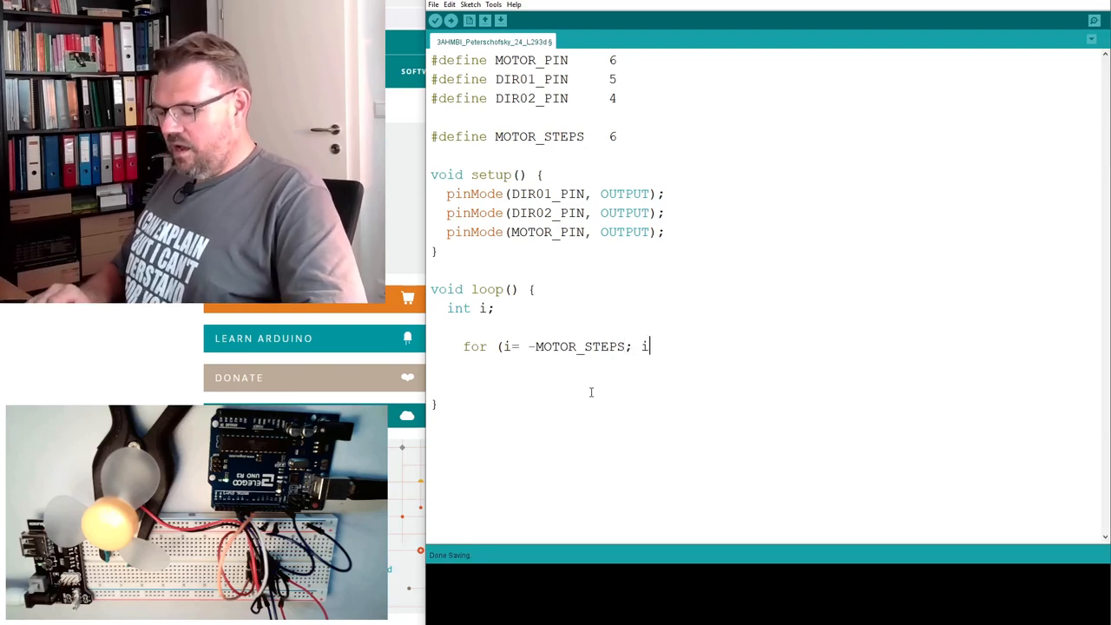
text(<=MOTOR_STEPS;)
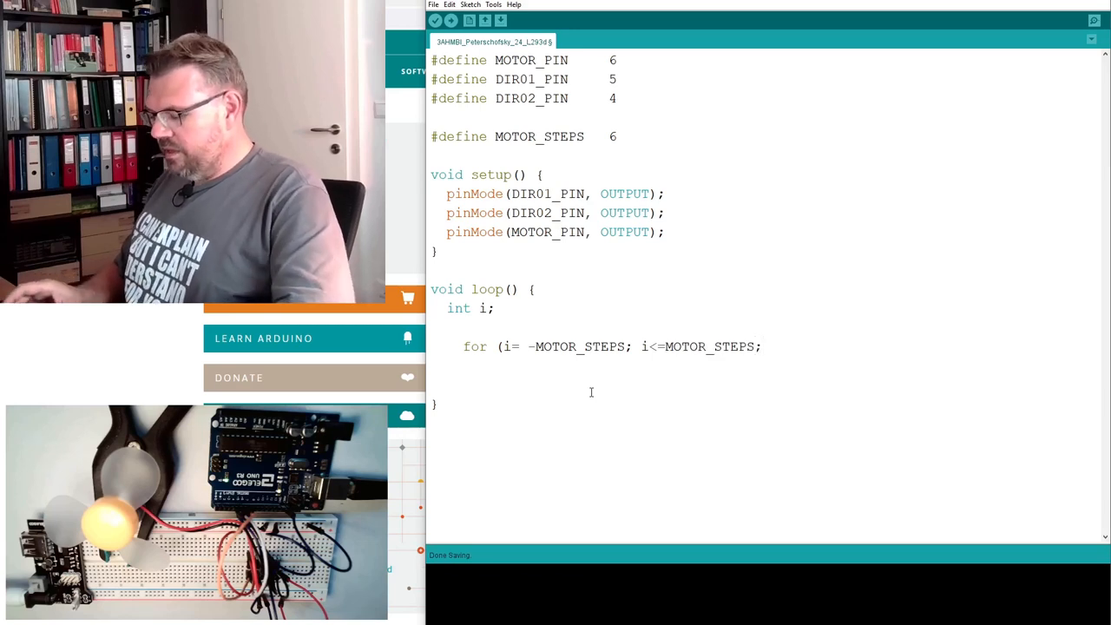
text(i++))
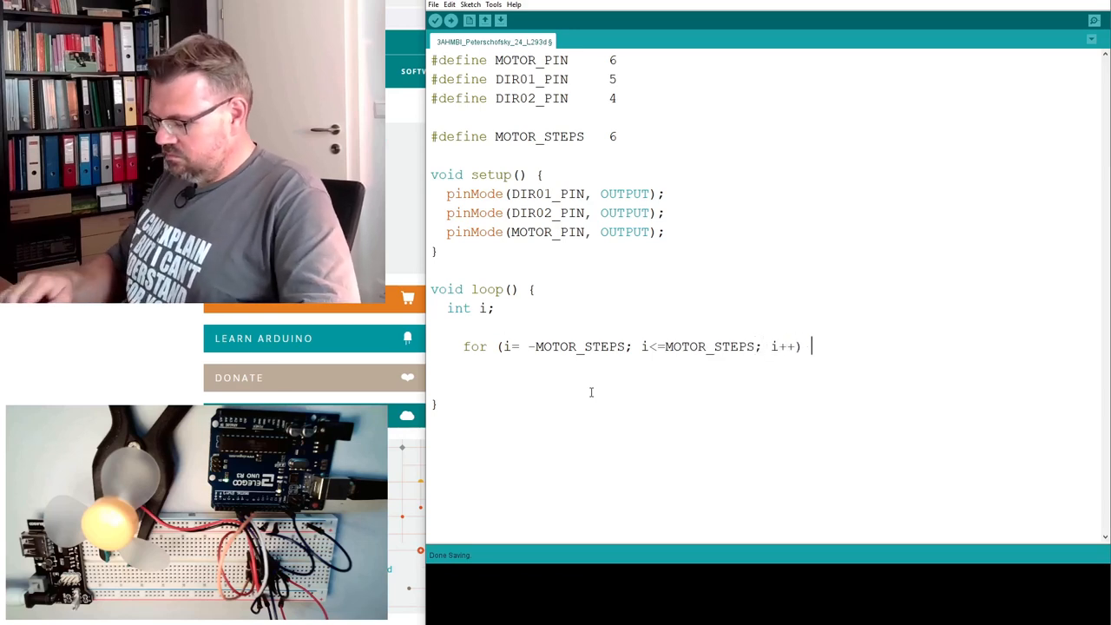
text({)
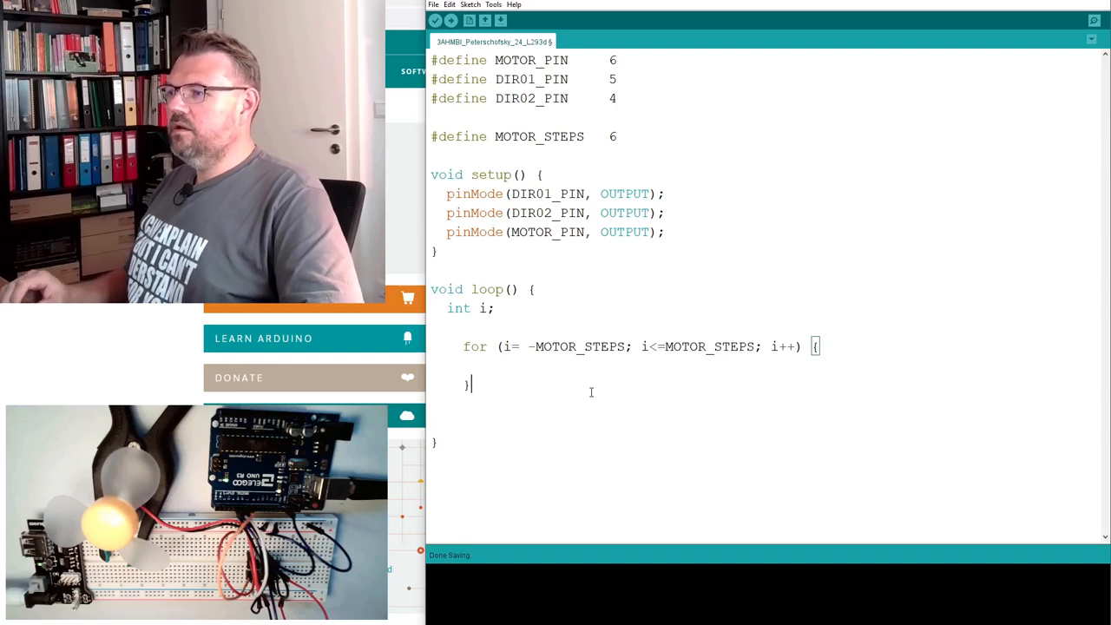
key(enter)
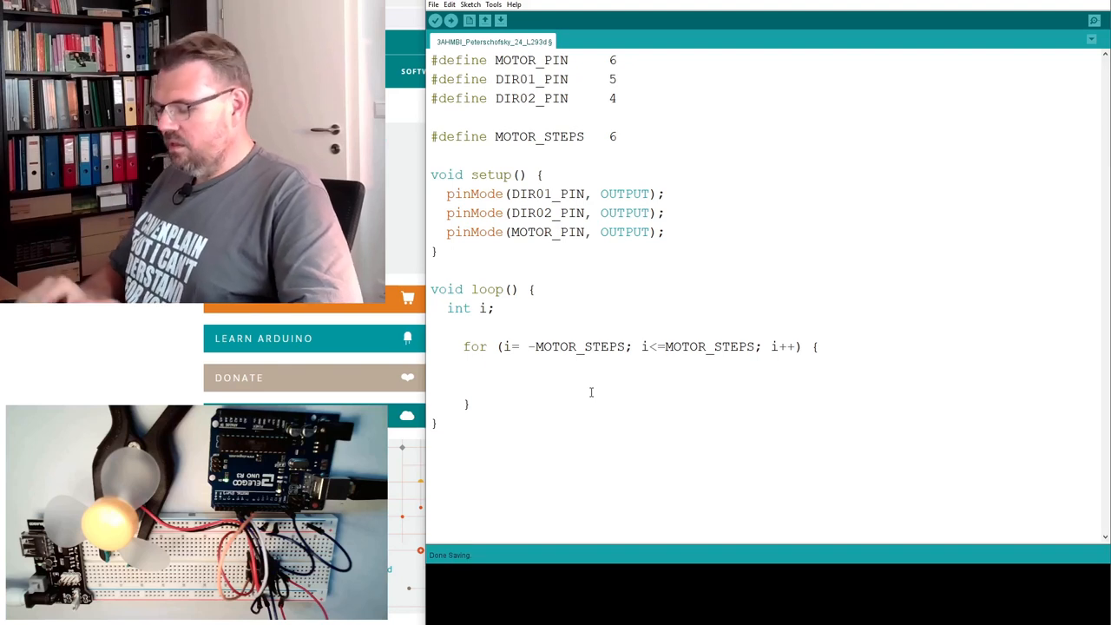
- Write 'if (i<0) {' with digitalWrite(DIR01_PIN, HIGH); inside the loop
text(if (i)
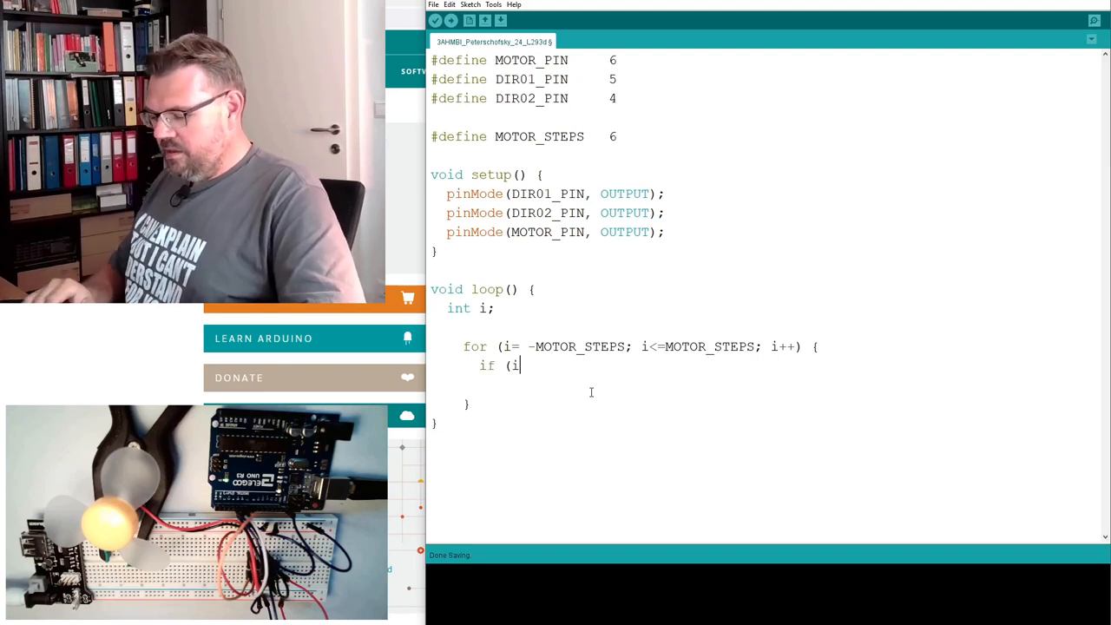
text(<0) {)
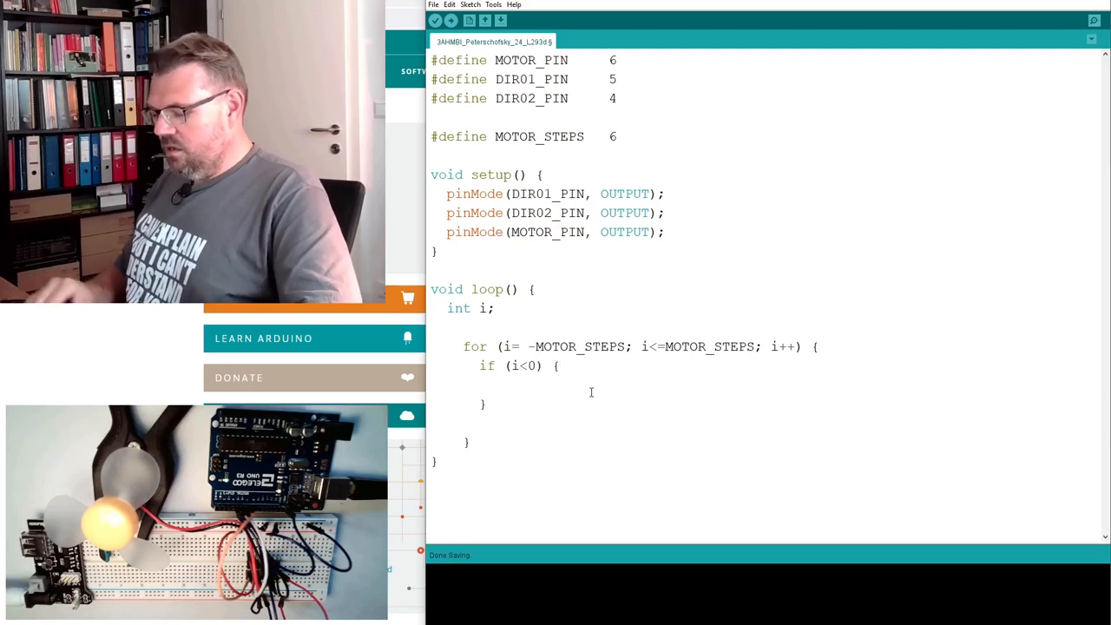
text(digitalW)
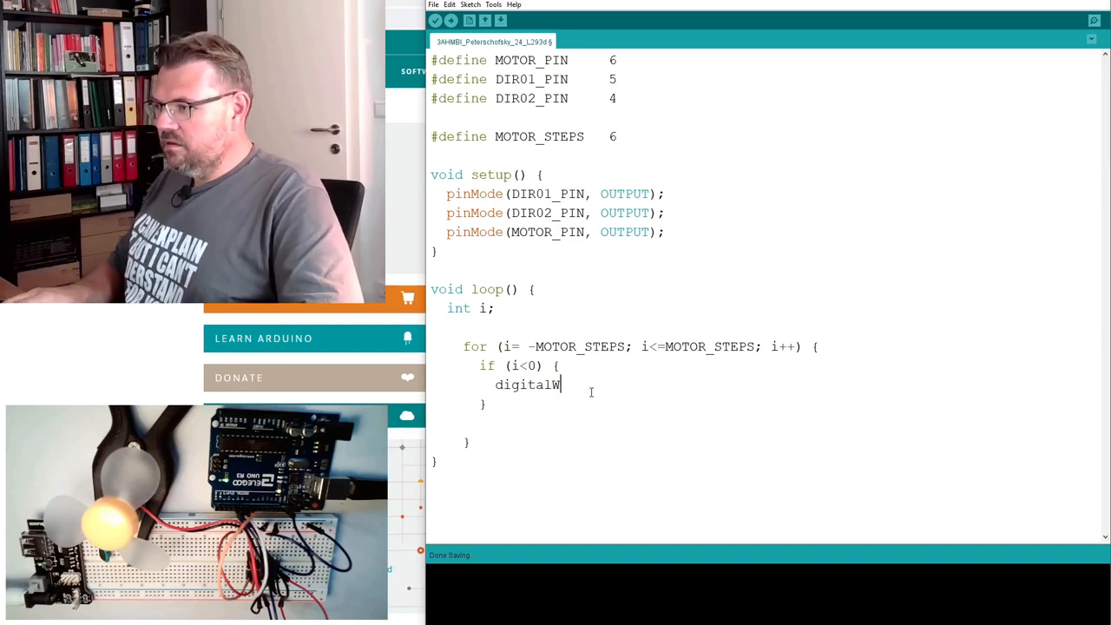
text(eite)
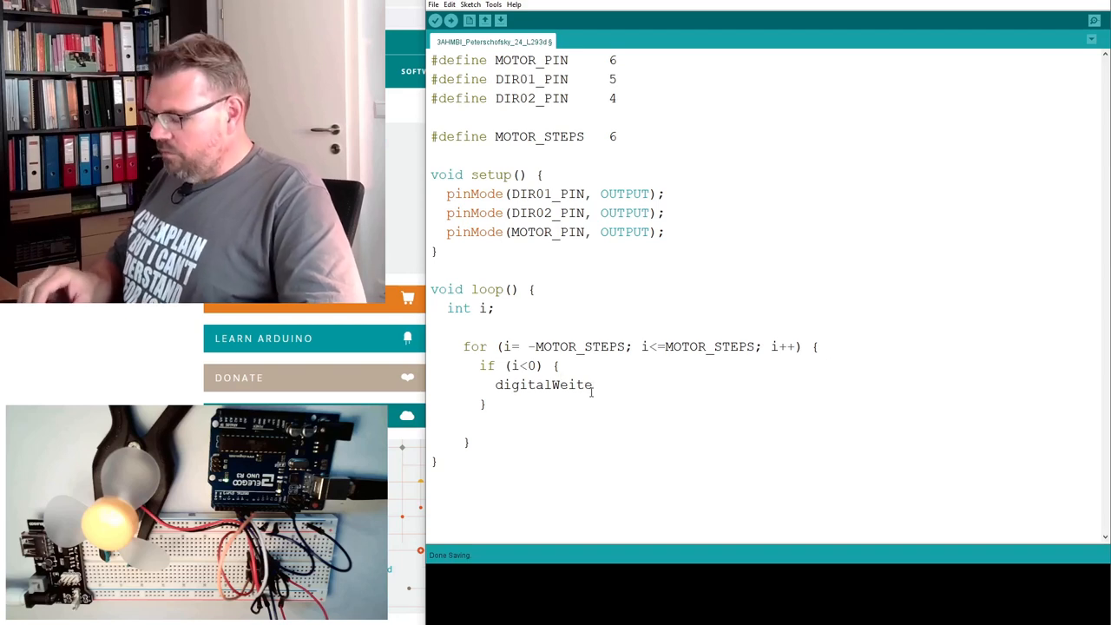
double_click(531, 80)
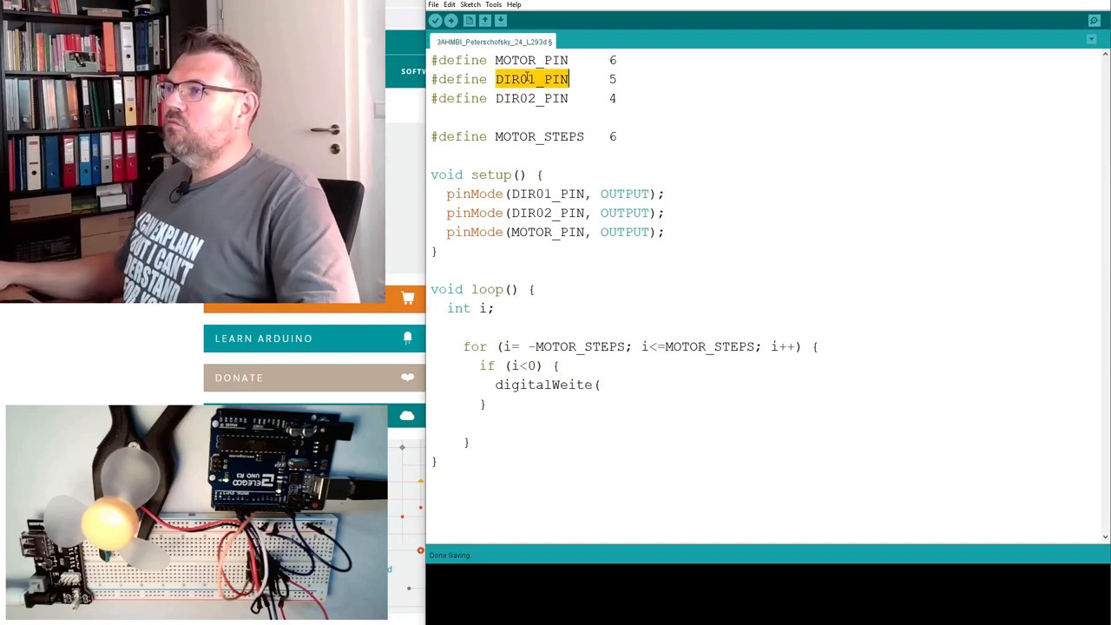
text(DIR01_PIN)
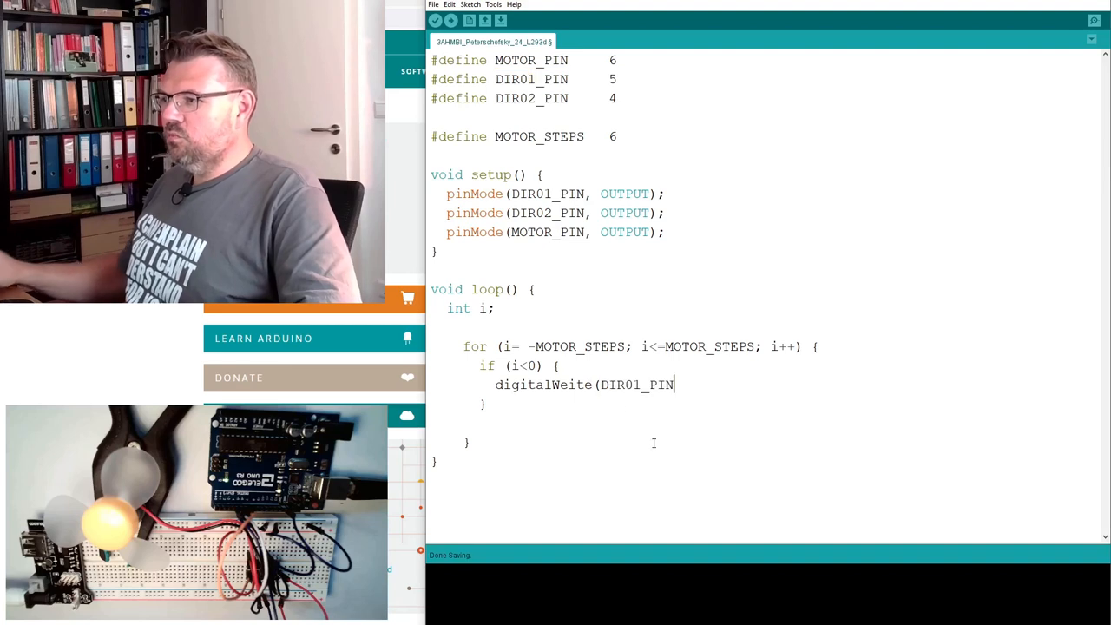
text(, HIGH)
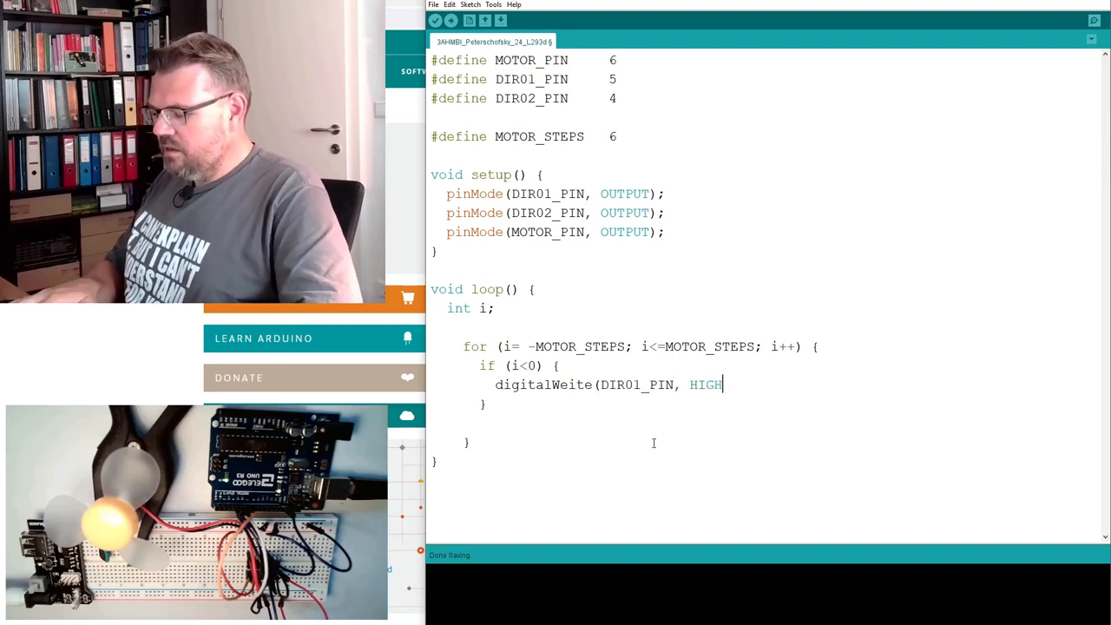
text();)
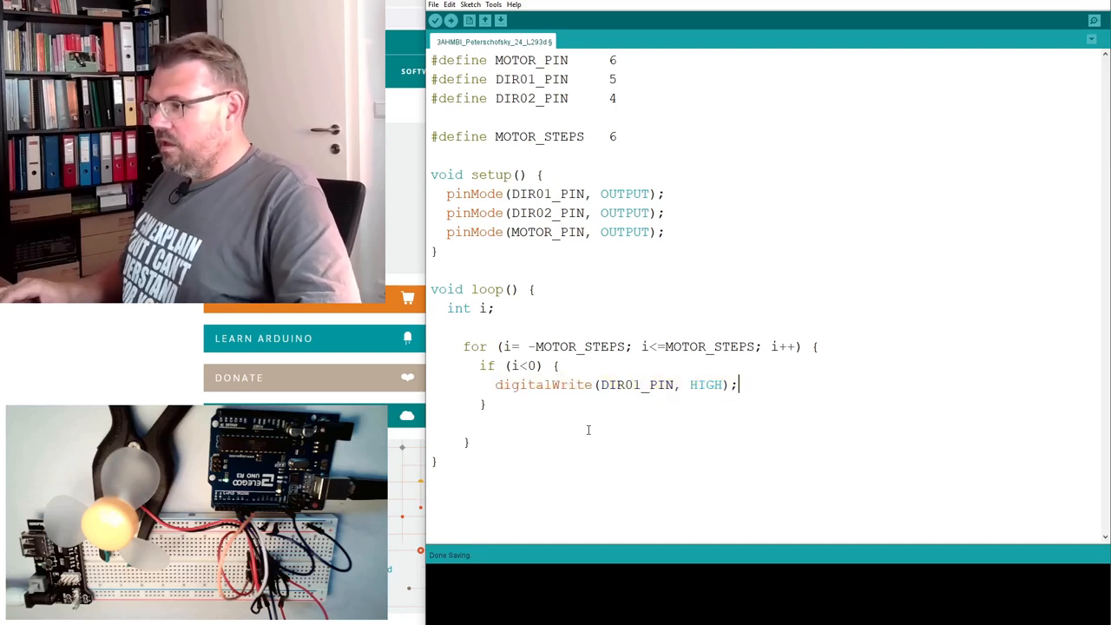
- Add digitalWrite(DIR02_PIN, LOW); as the second line of the if block
text(digitalWrite(DIR01_PIN, HIGH);)
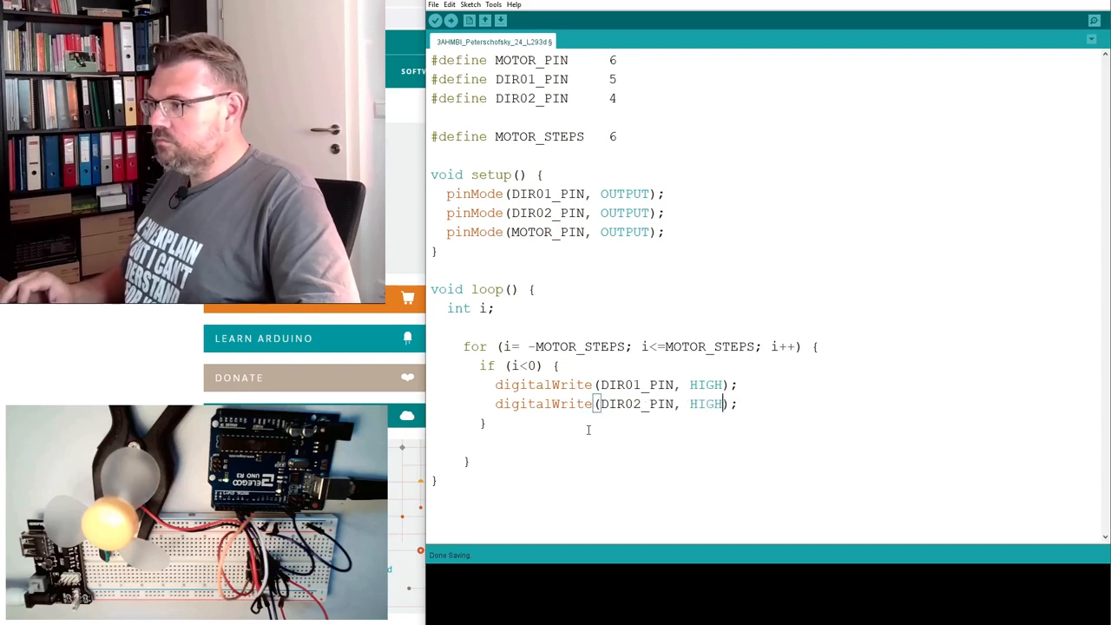
text(LOW)
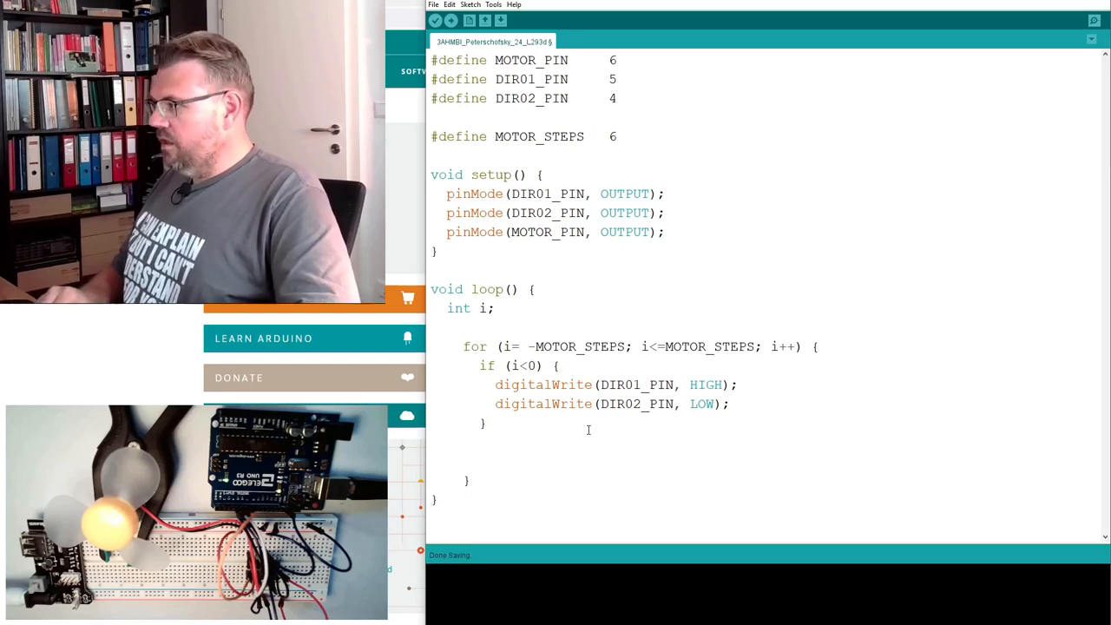
- Add an else block writing DIR01_PIN LOW and DIR02_PIN HIGH
text(else)
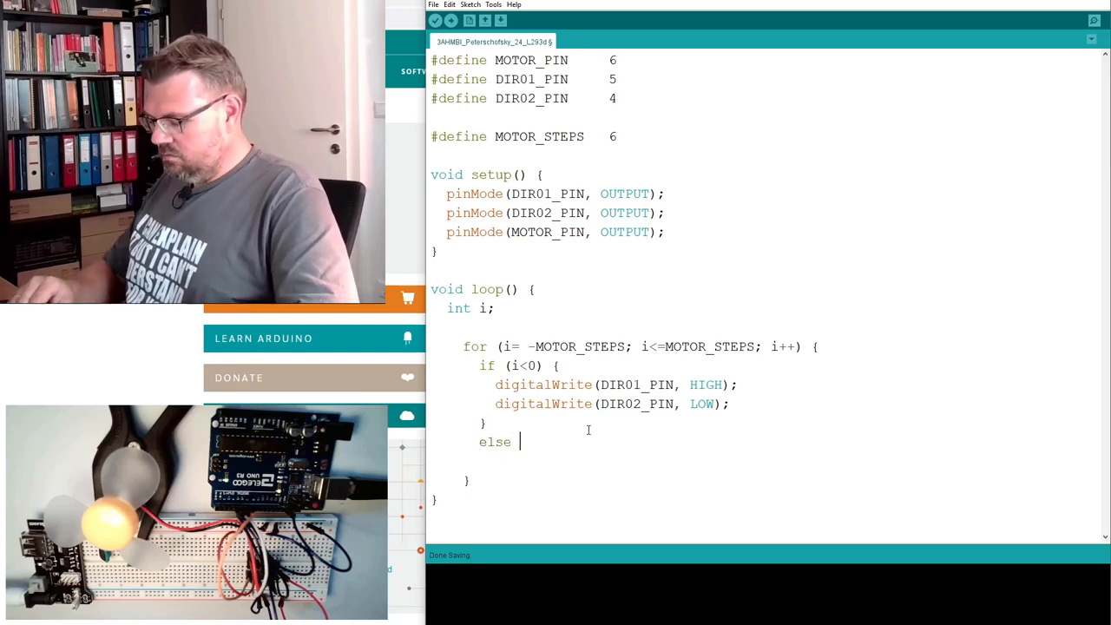
text({)
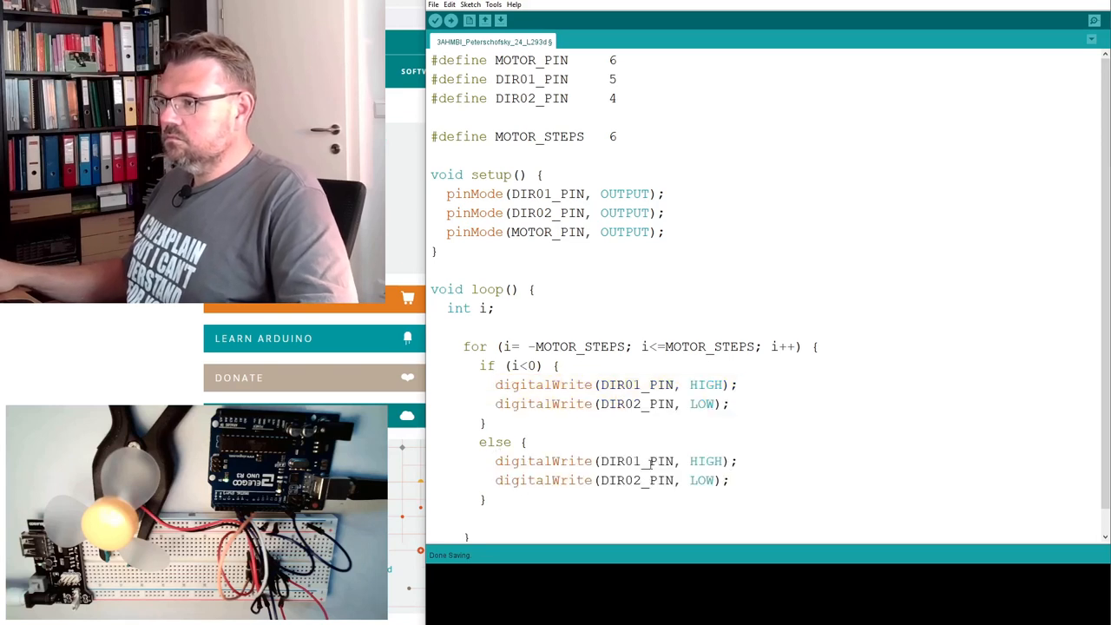
text(LOW)
text(HIGH)
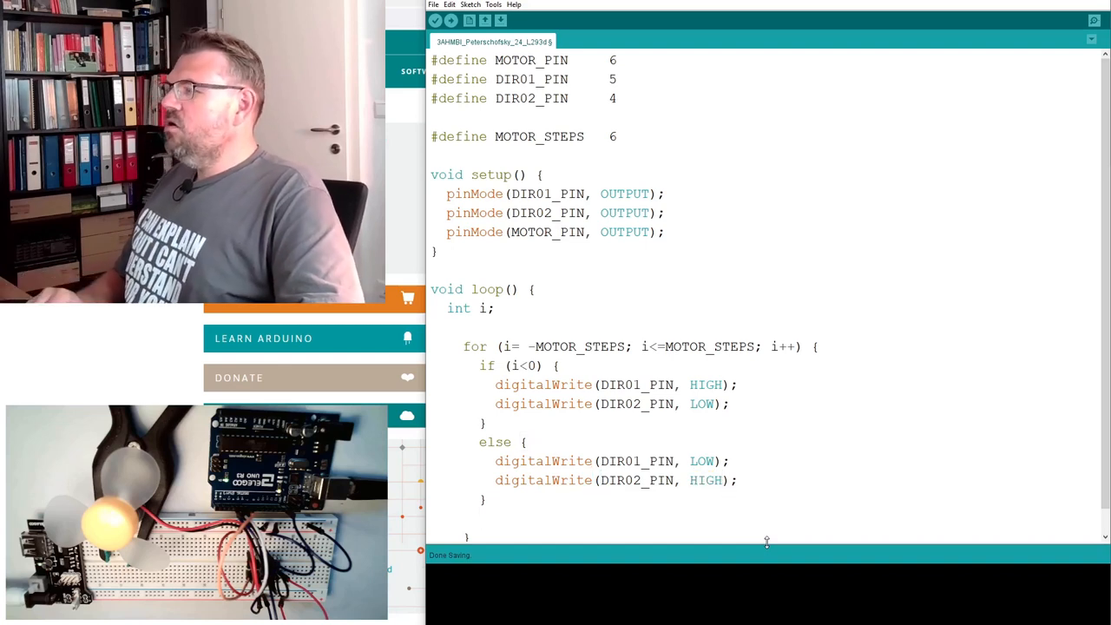
- Write analogWrite(MOTOR_PIN, (255*abs(i)) / MOTOR_STEPS); after the else block
text(anal)
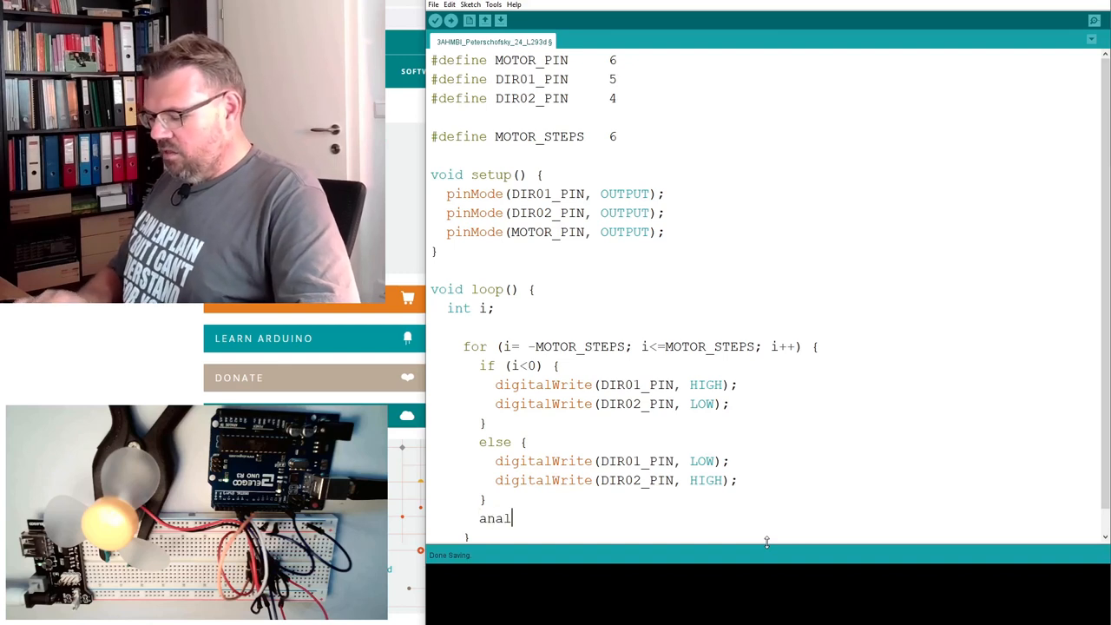
text(ogWirte)
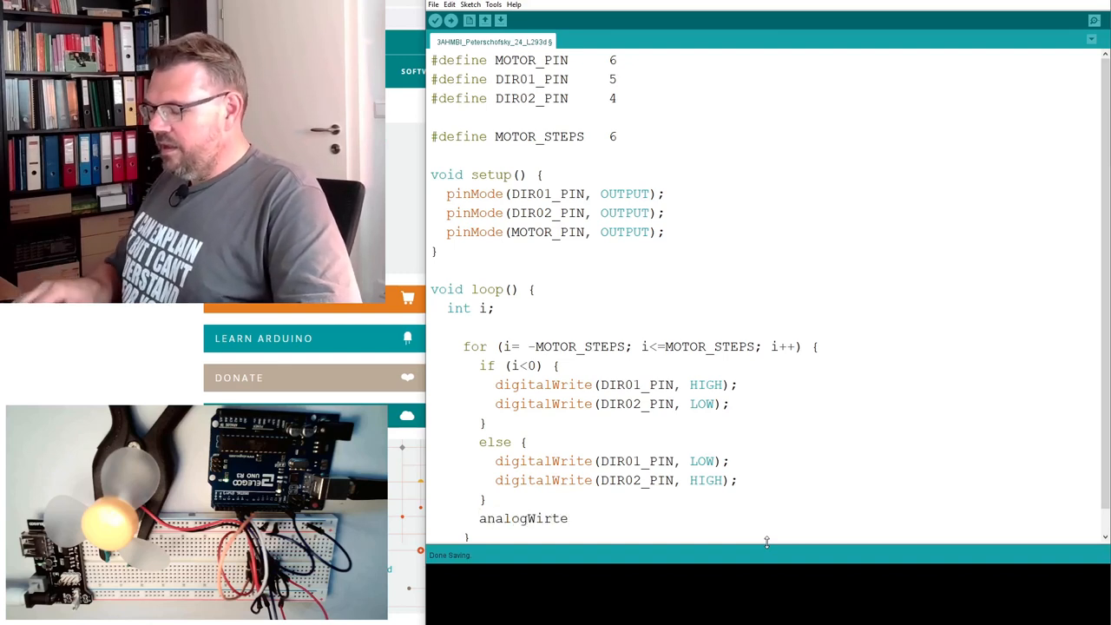
text(()
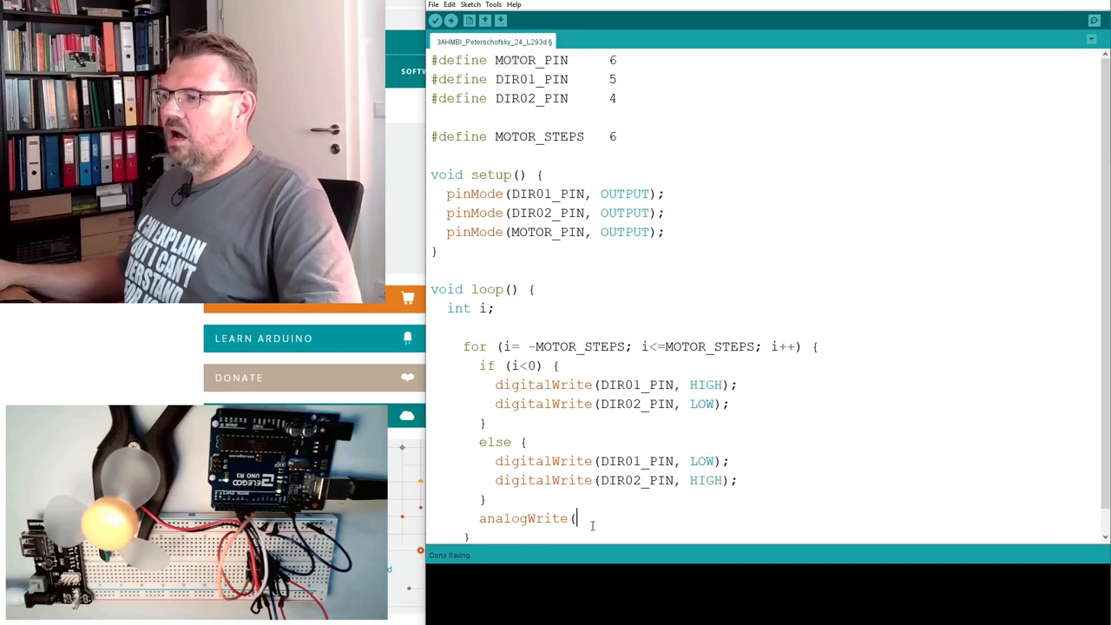
text(MOTOR_PIN)
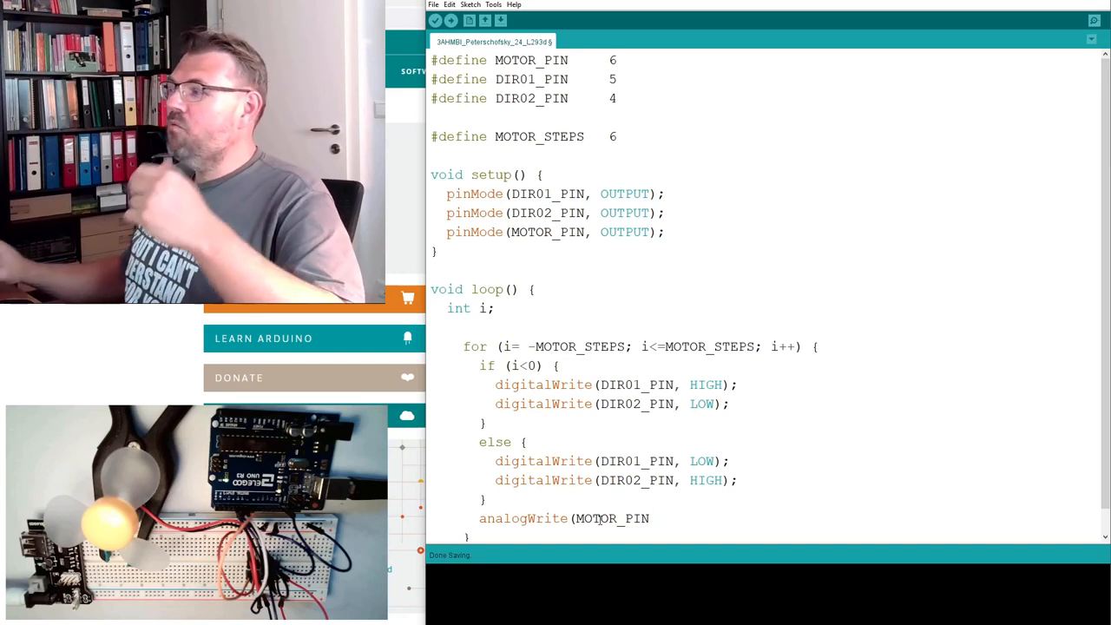
text(,)
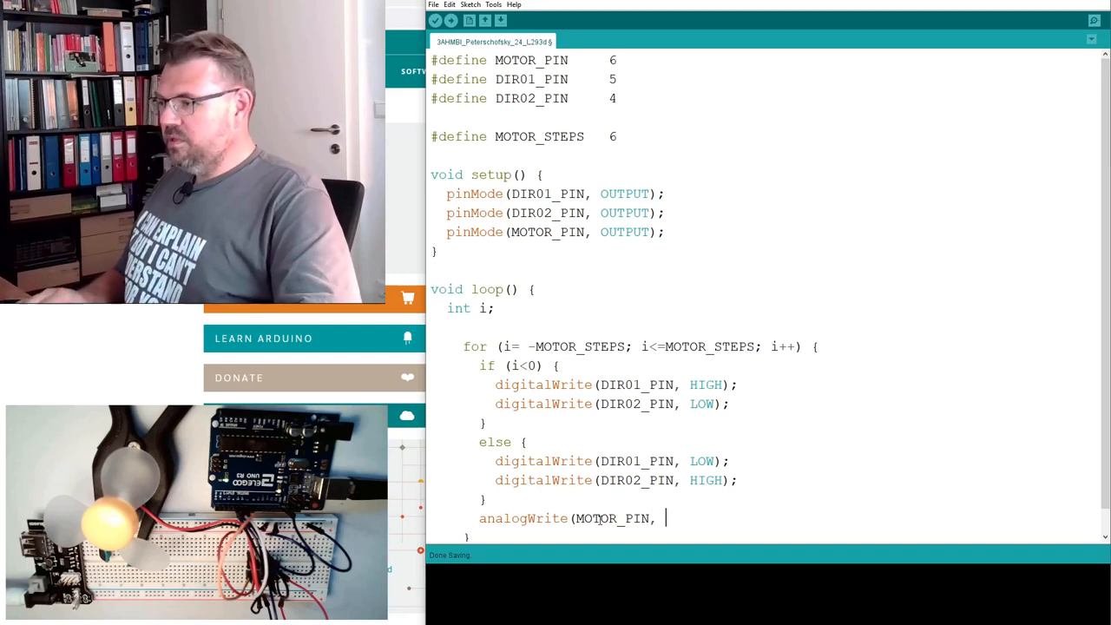
text((2)
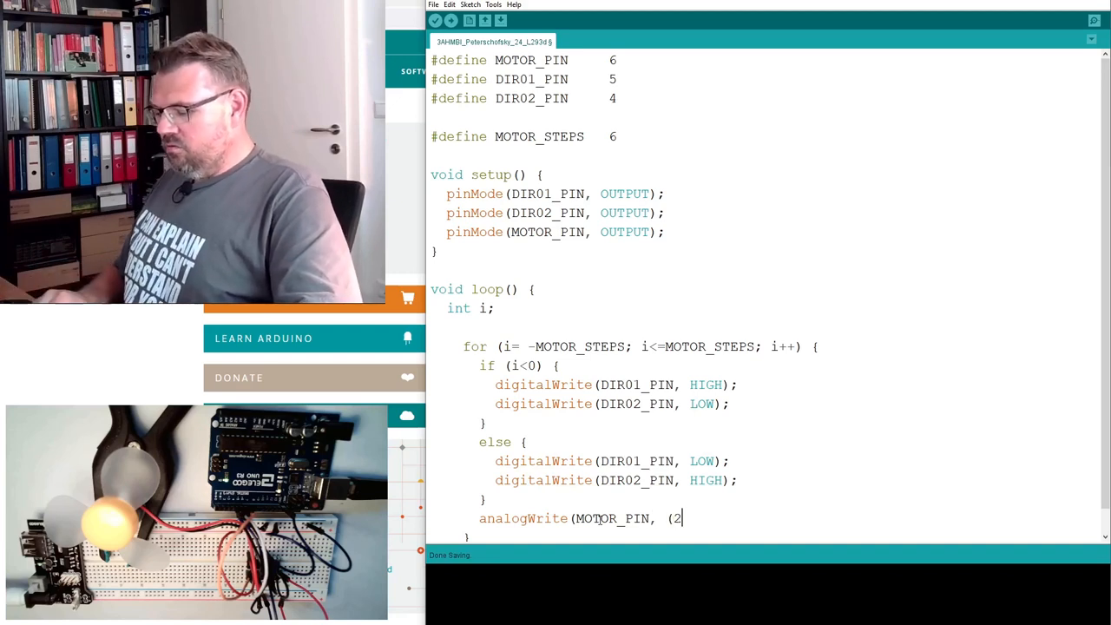
text(55*)
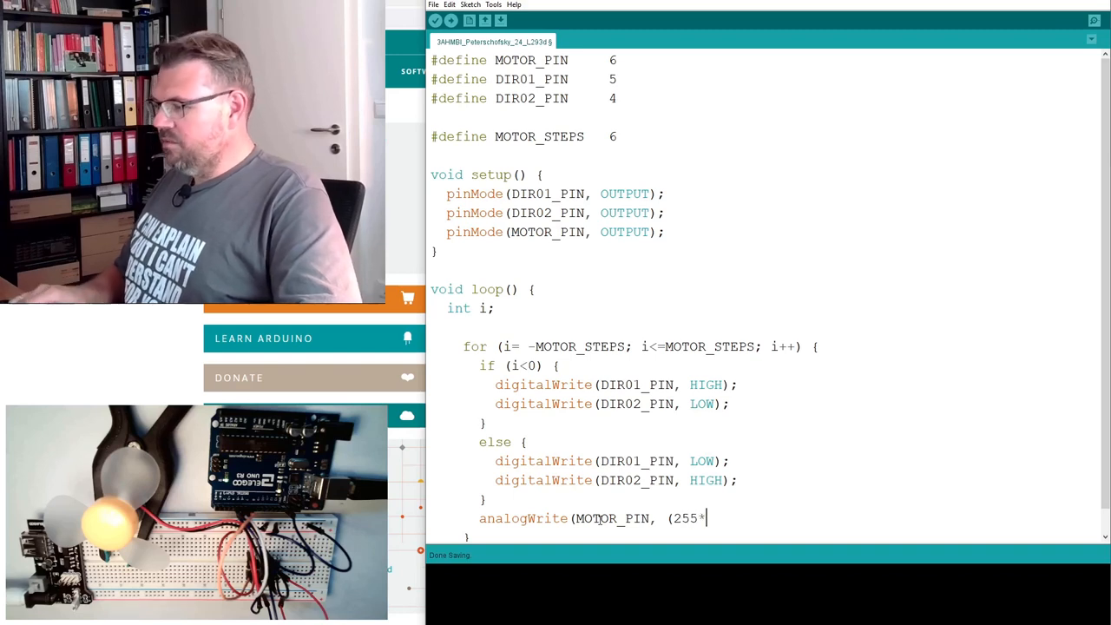
text(abs)
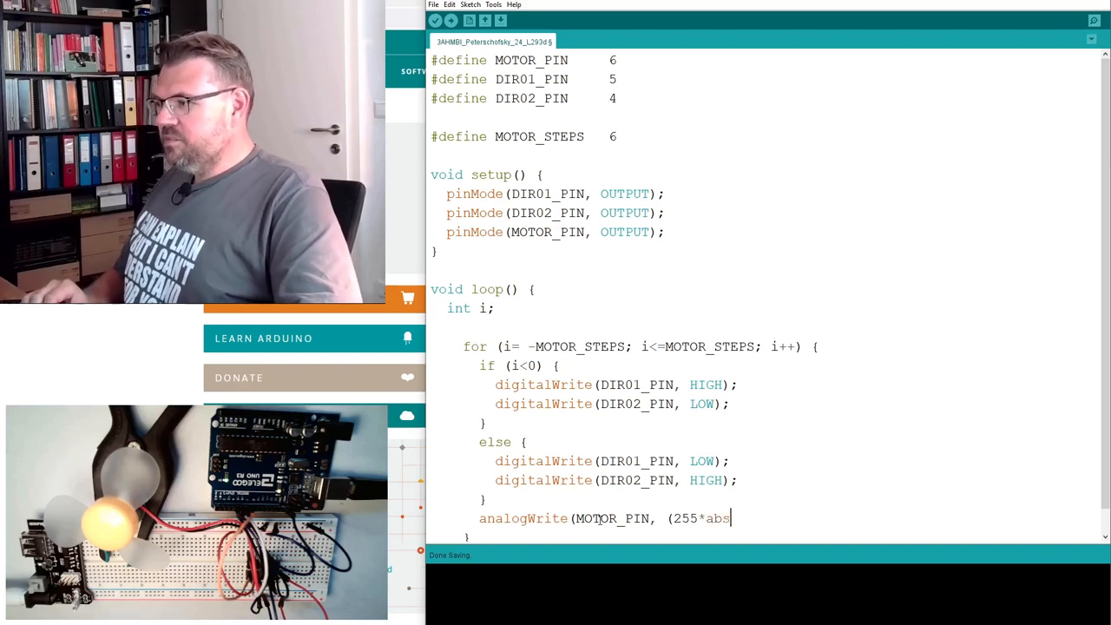
text((i))
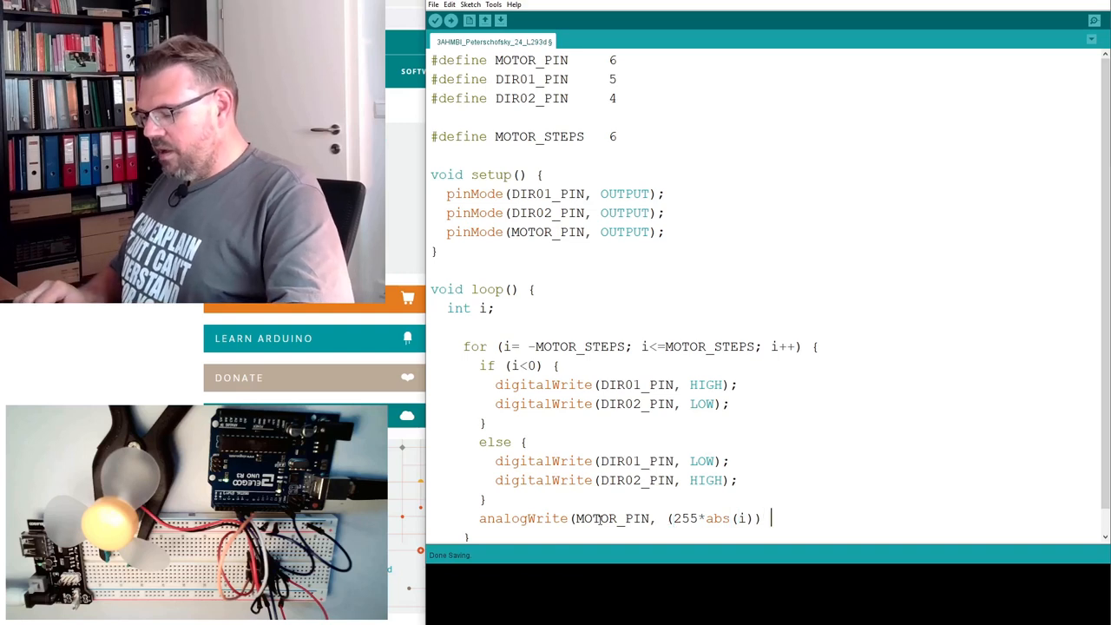
text(/)
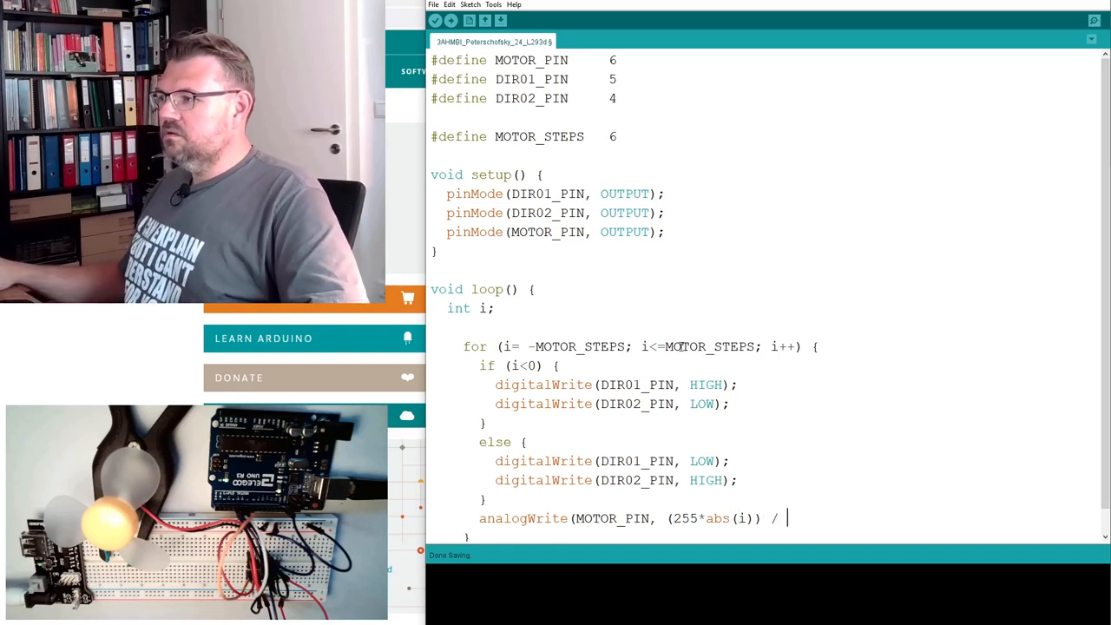
text(MOTOR_STEPS)
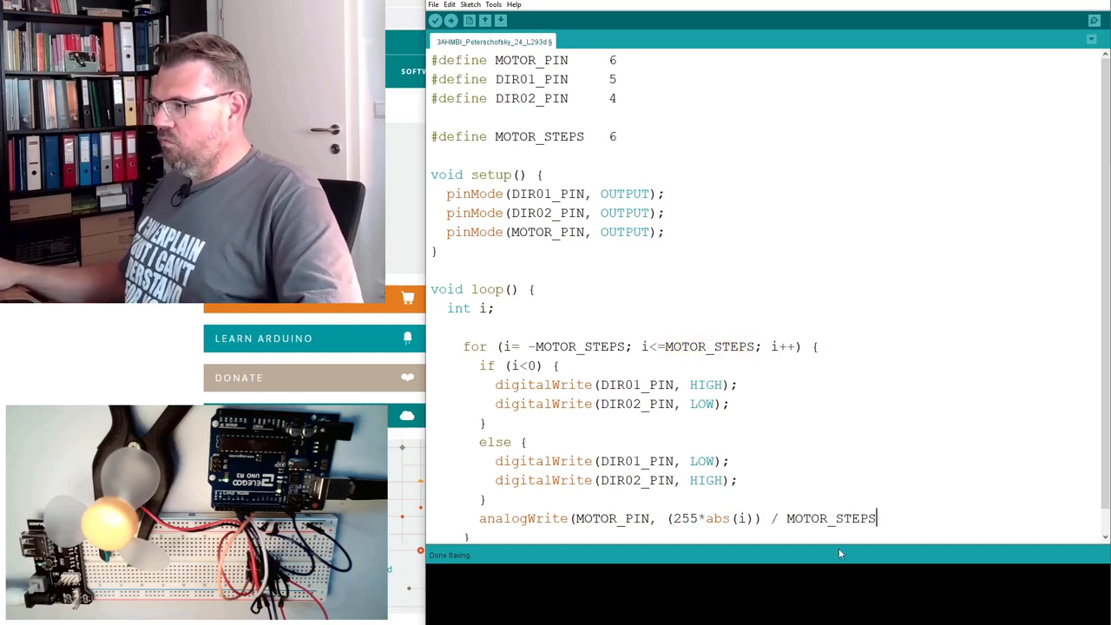
text();)
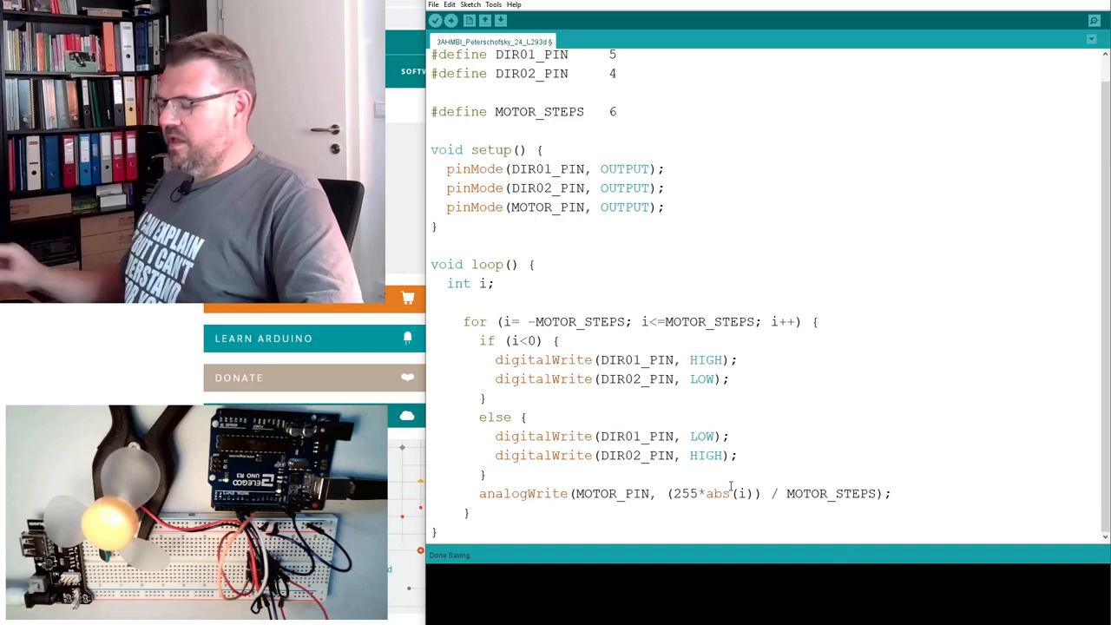
- End the loop body with delay(STEP_TIME);
text(delay)
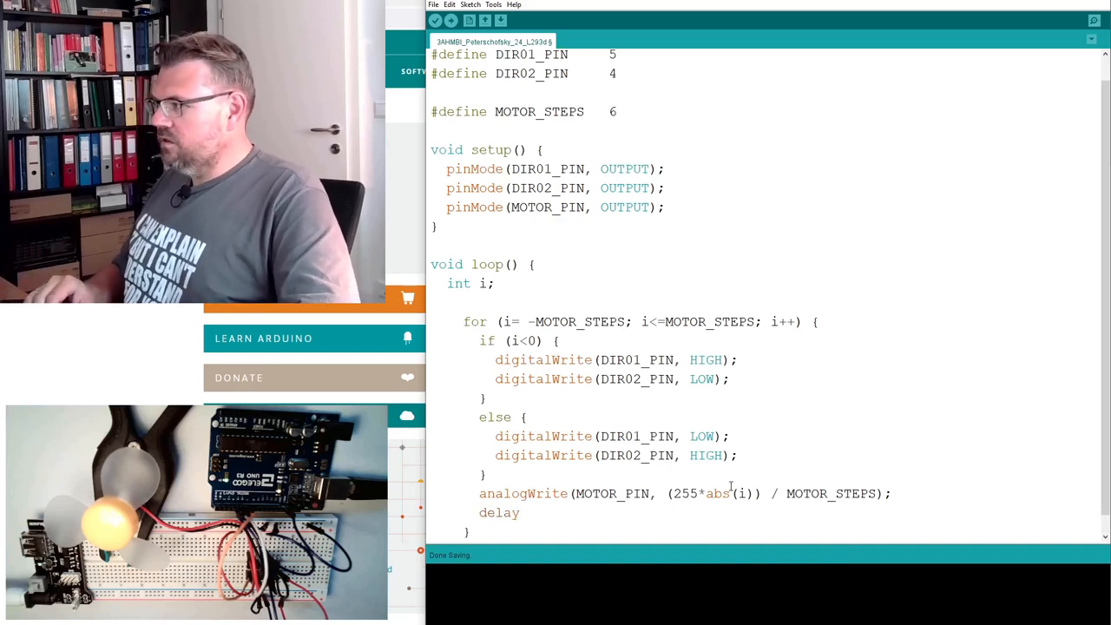
text((STEP_)
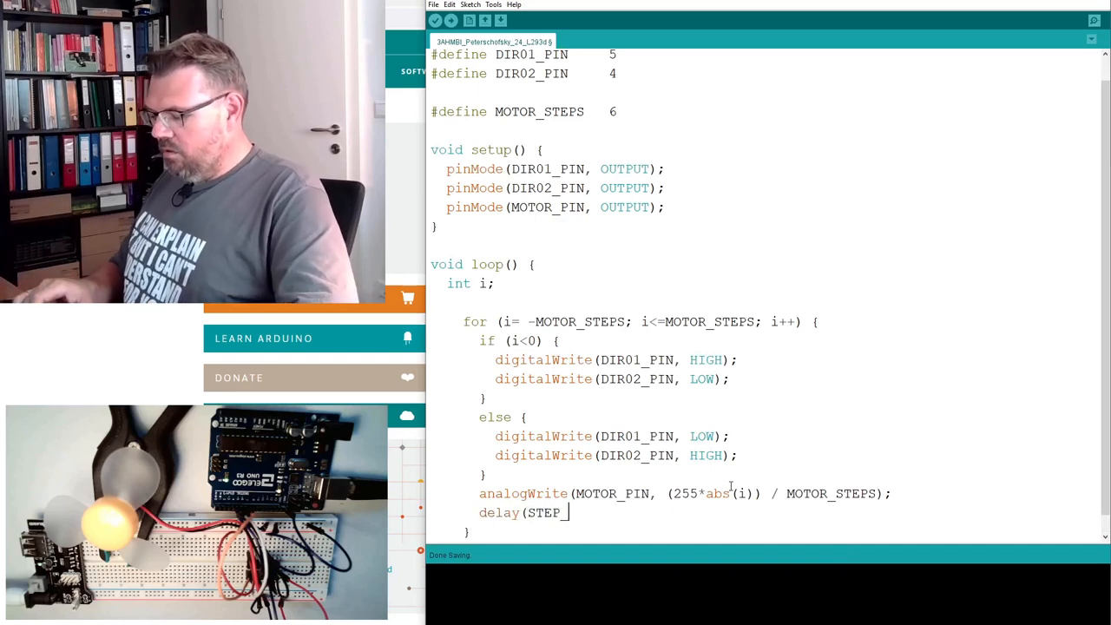
text(TIME);)
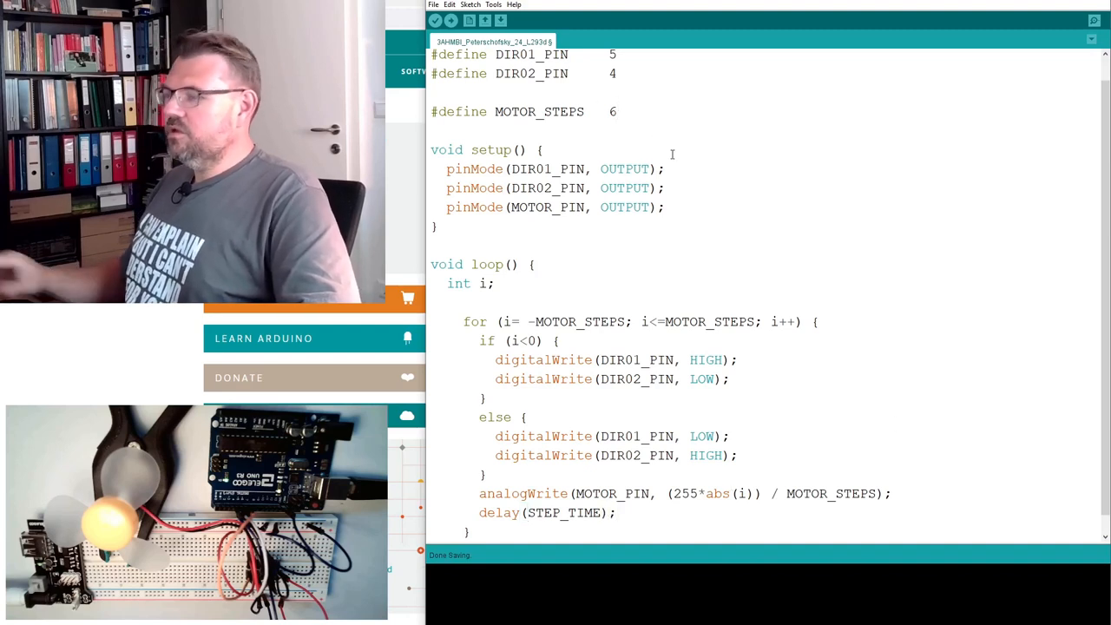
- Define STEP_TIME as 2000 below MOTOR_STEPS, fixing the typo in its name
text(#define)
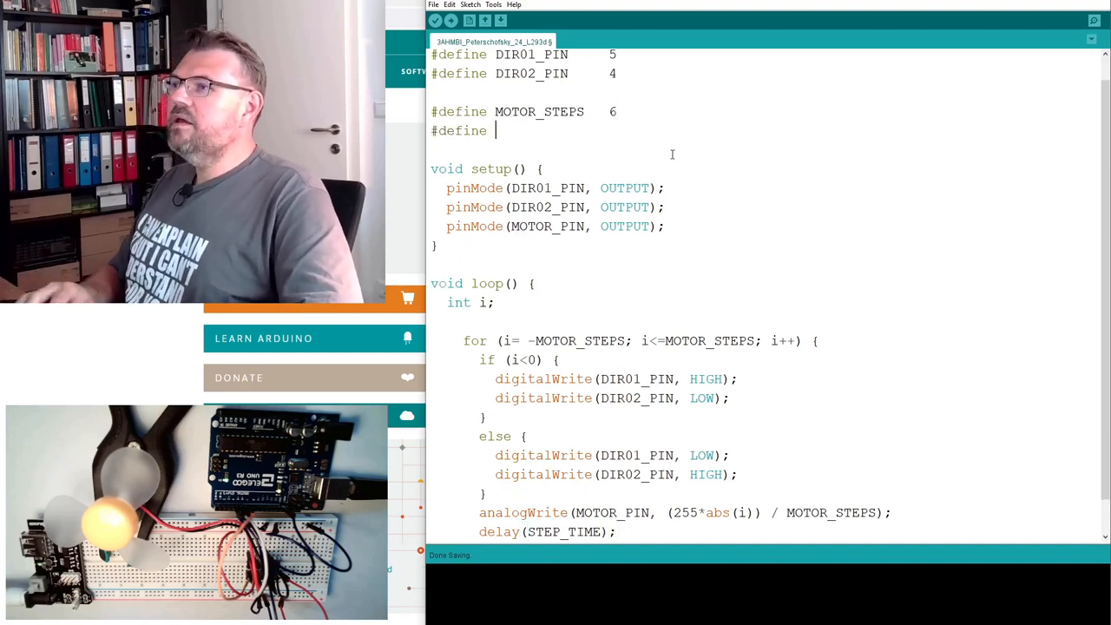
text(SE)
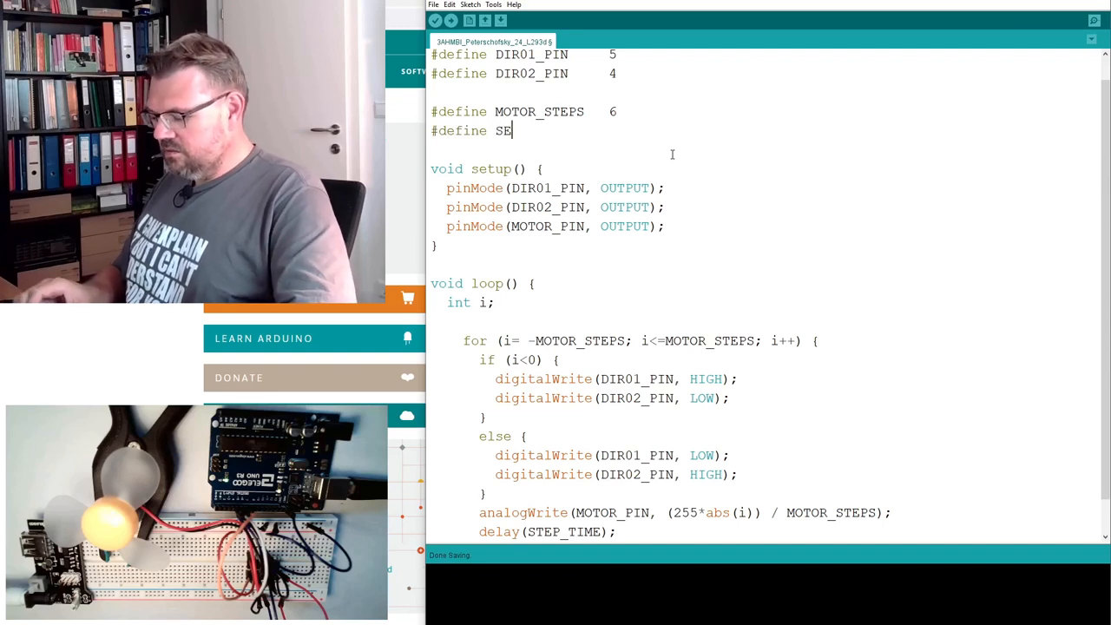
text(TP)
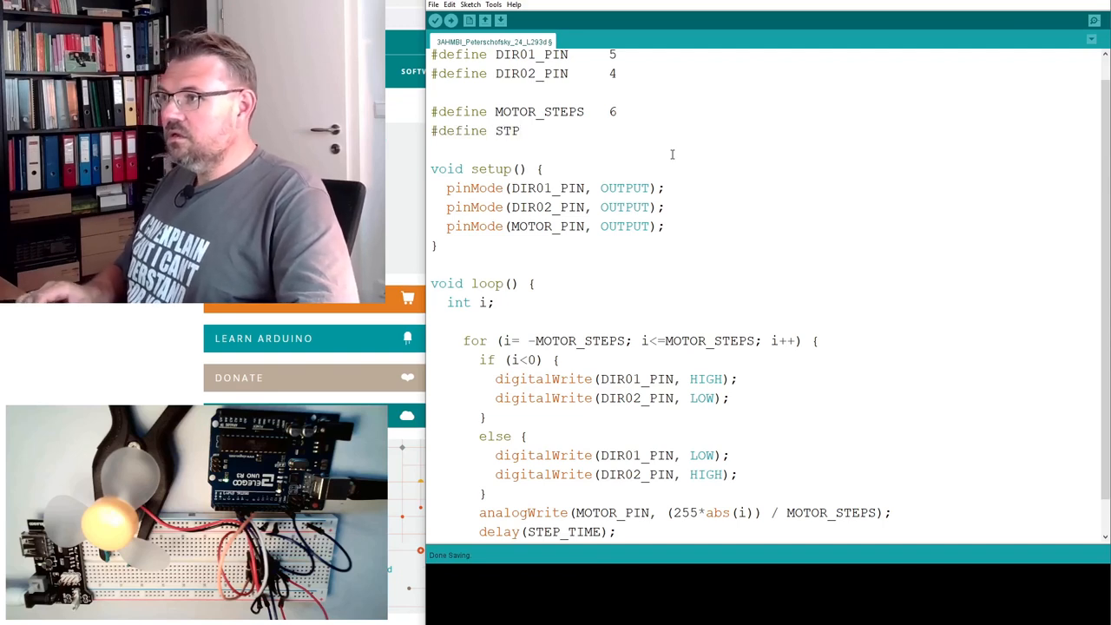
double_click(559, 531)
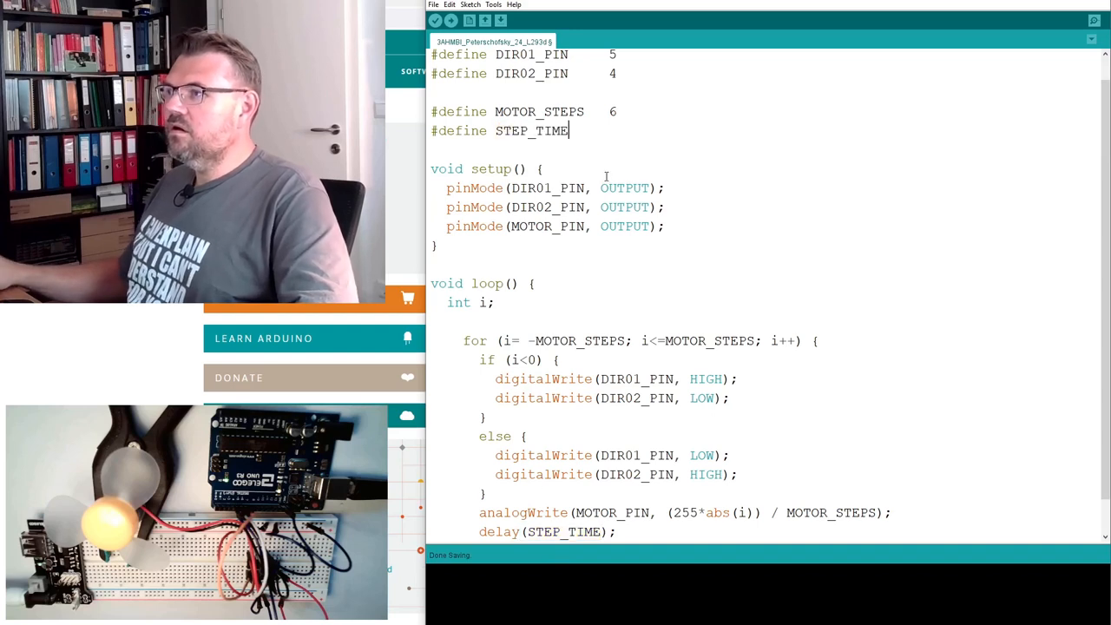
text(2000)
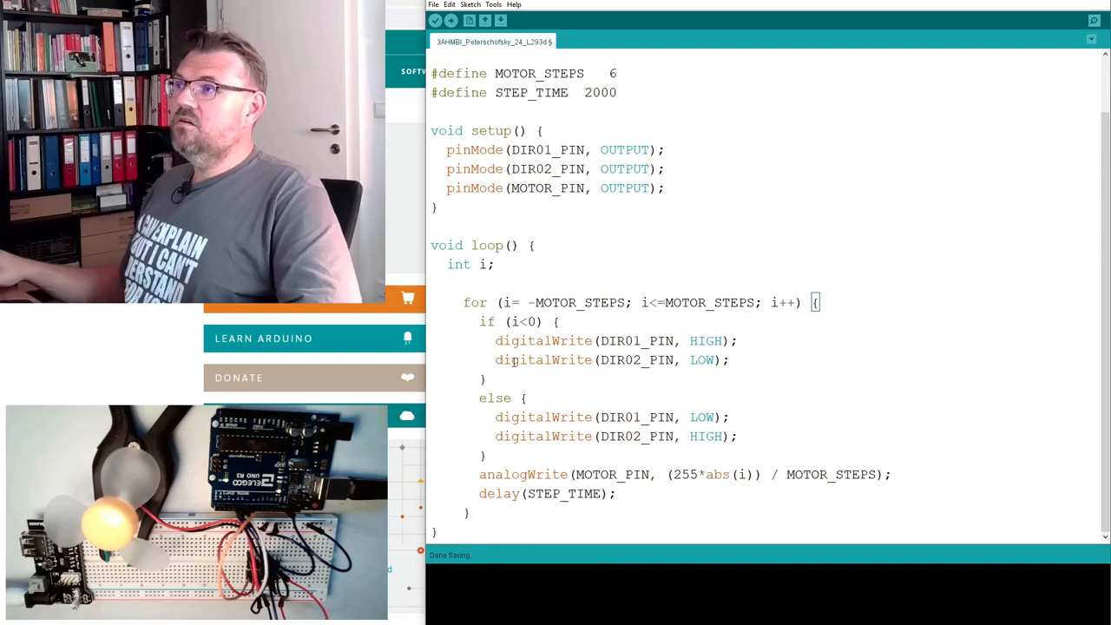
- Auto Format the sketch from Tools, then start uploading it to the board
click(493, 5)
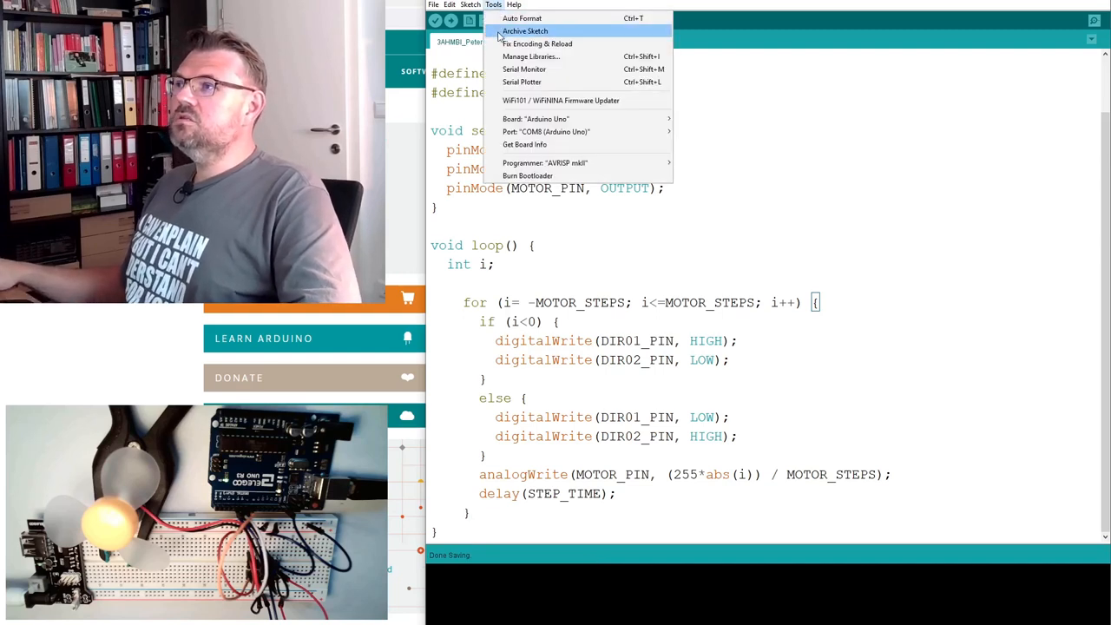
mouse_move(521, 17)
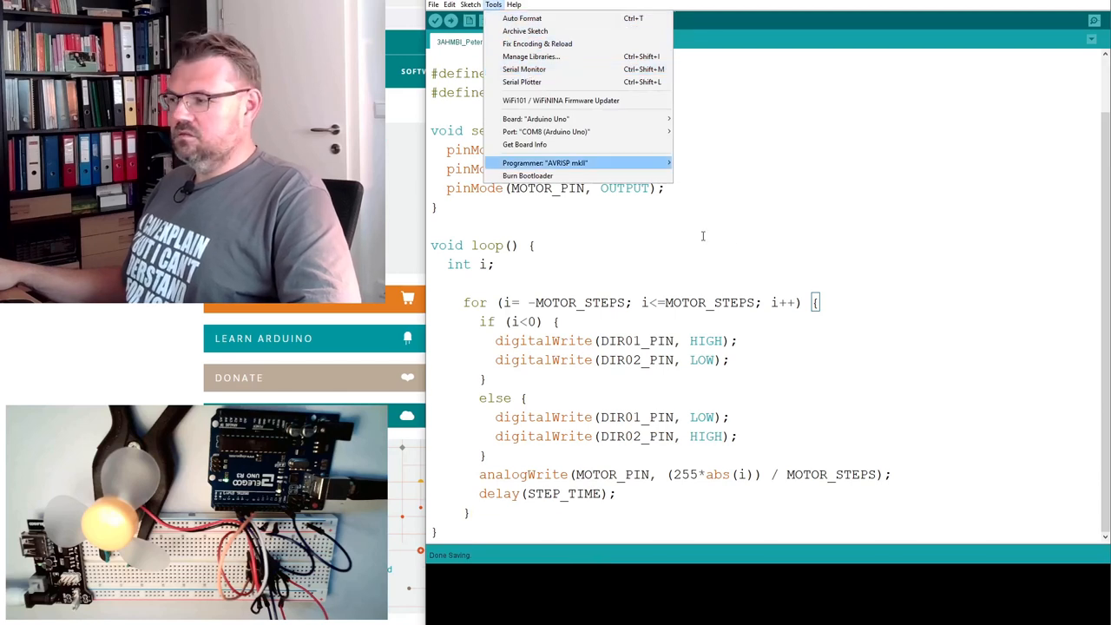
click(520, 18)
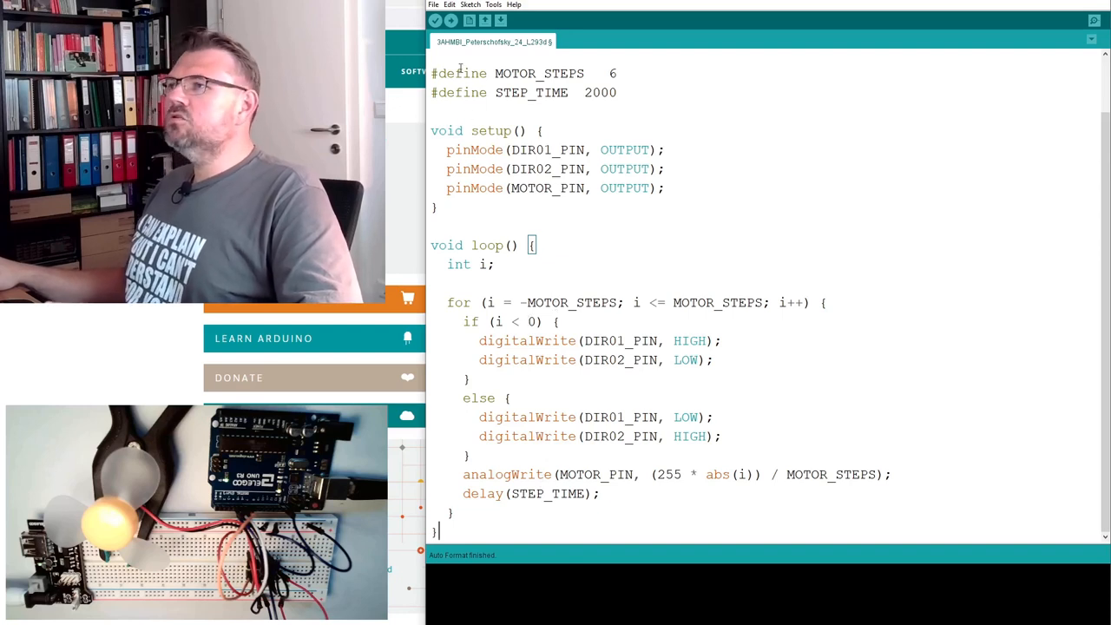
click(435, 20)
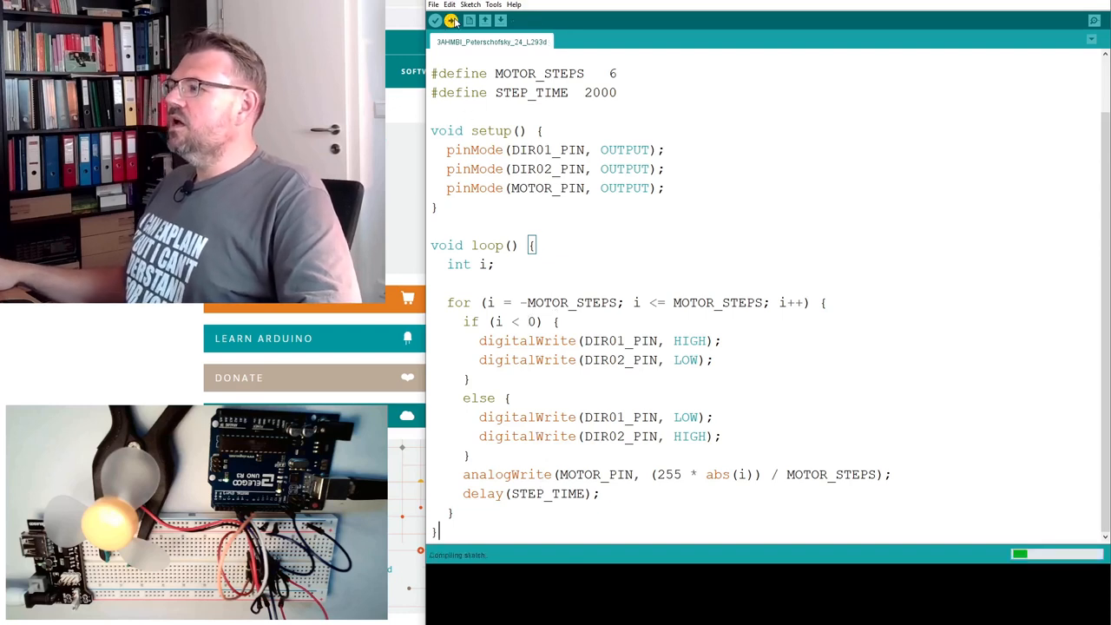